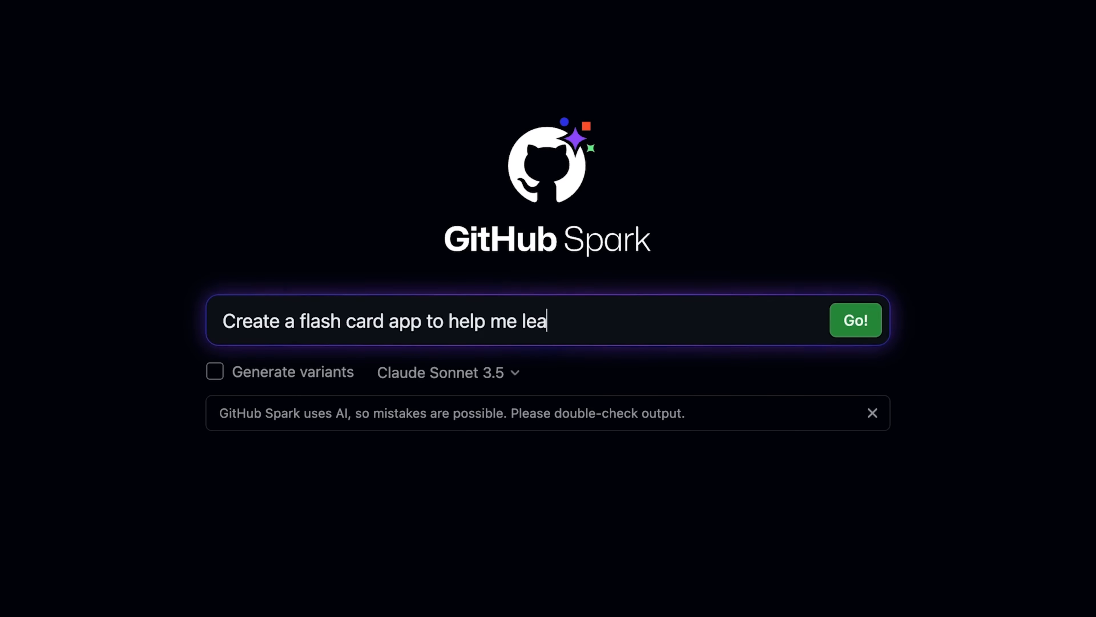
# Step: Generate the Spanish flashcard app, then request a gradient title and thicker card border and preview a variant
pyautogui.click(856, 320)
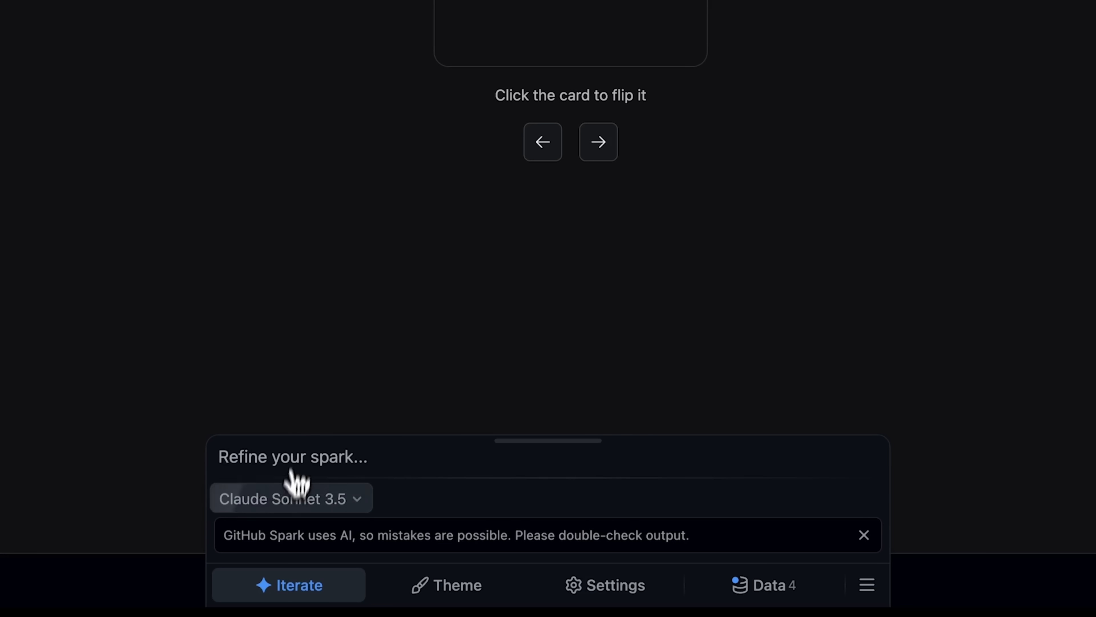
pyautogui.write('Give the title a cool gradient and add a thicker border t')
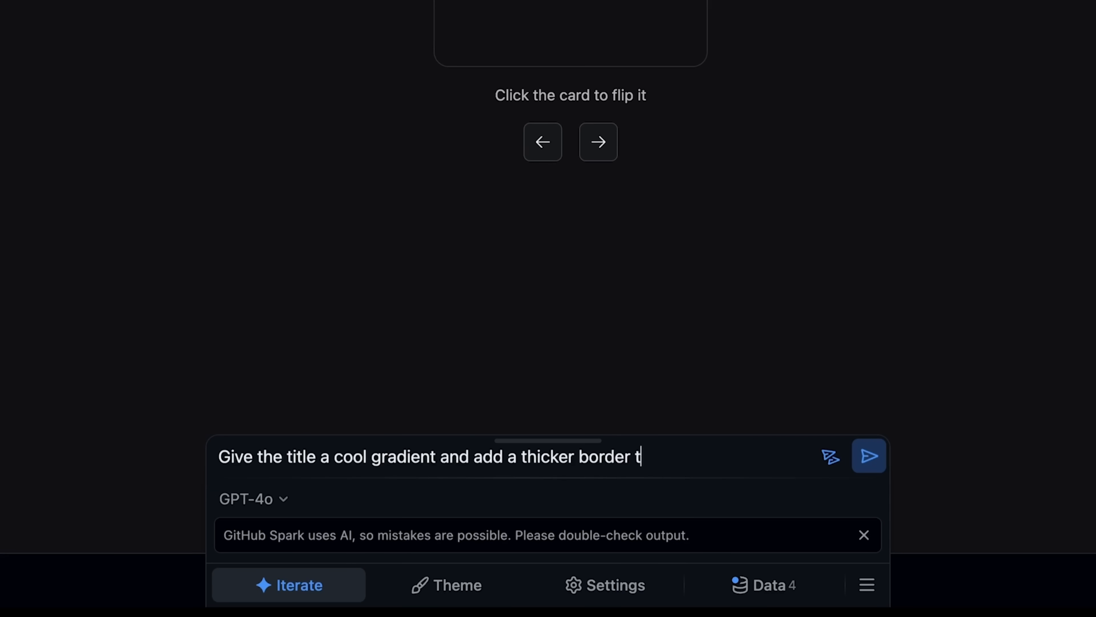
pyautogui.click(869, 455)
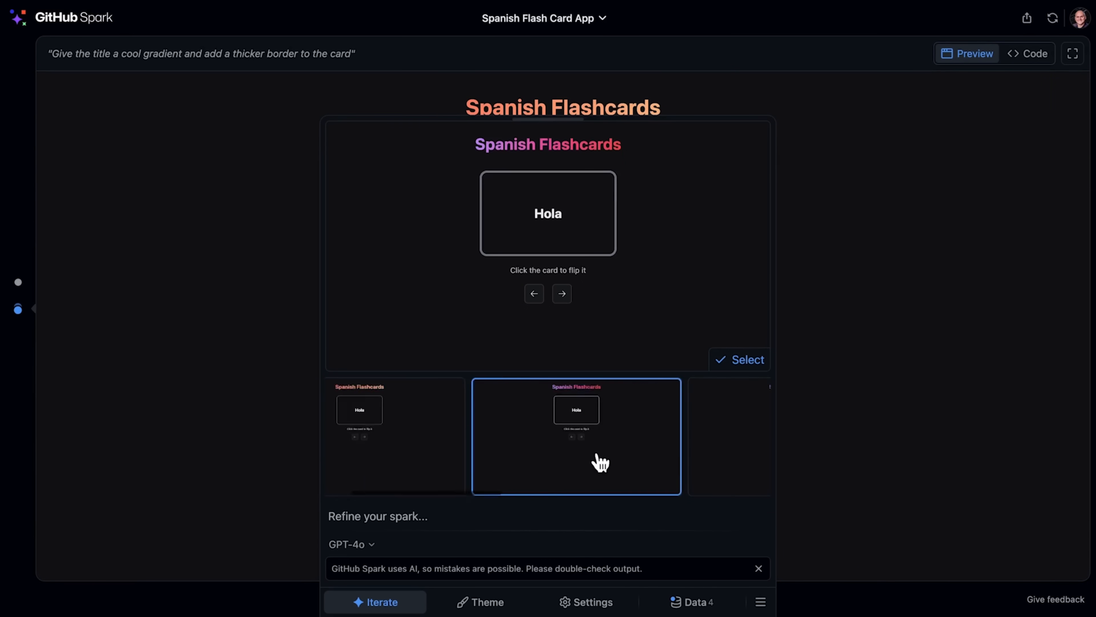
pyautogui.click(739, 359)
pyautogui.write('Allow me to add, edit, delete th')
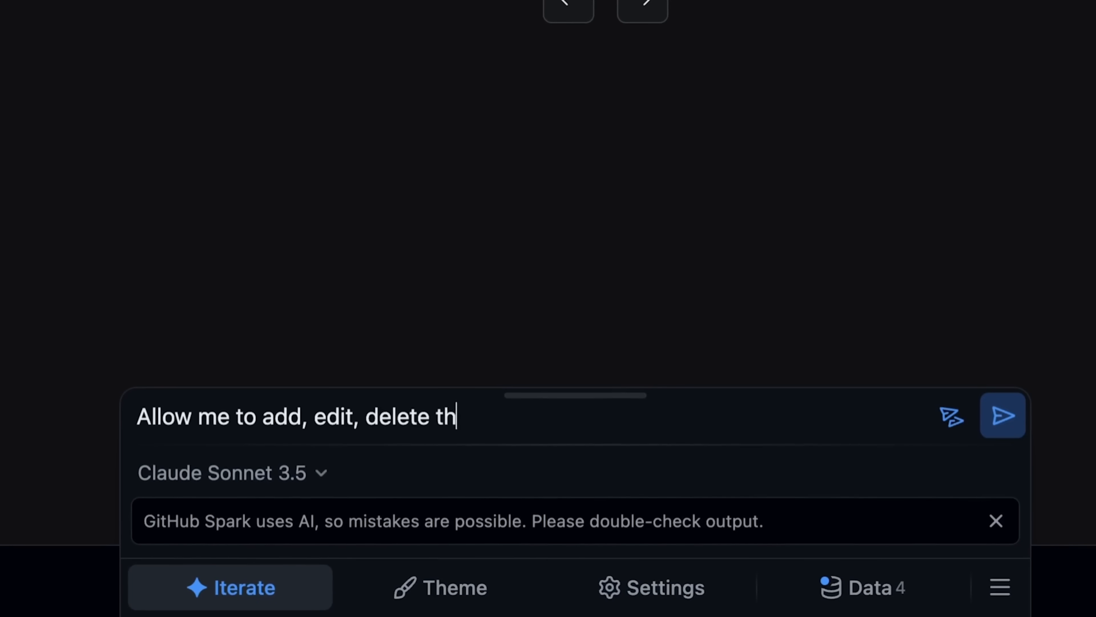
# Step: Request add/edit/delete for cards and automatic Spanish translations with example sentences
pyautogui.click(1002, 414)
pyautogui.write('add a word in English, automatically translate the word into Spanish and giv')
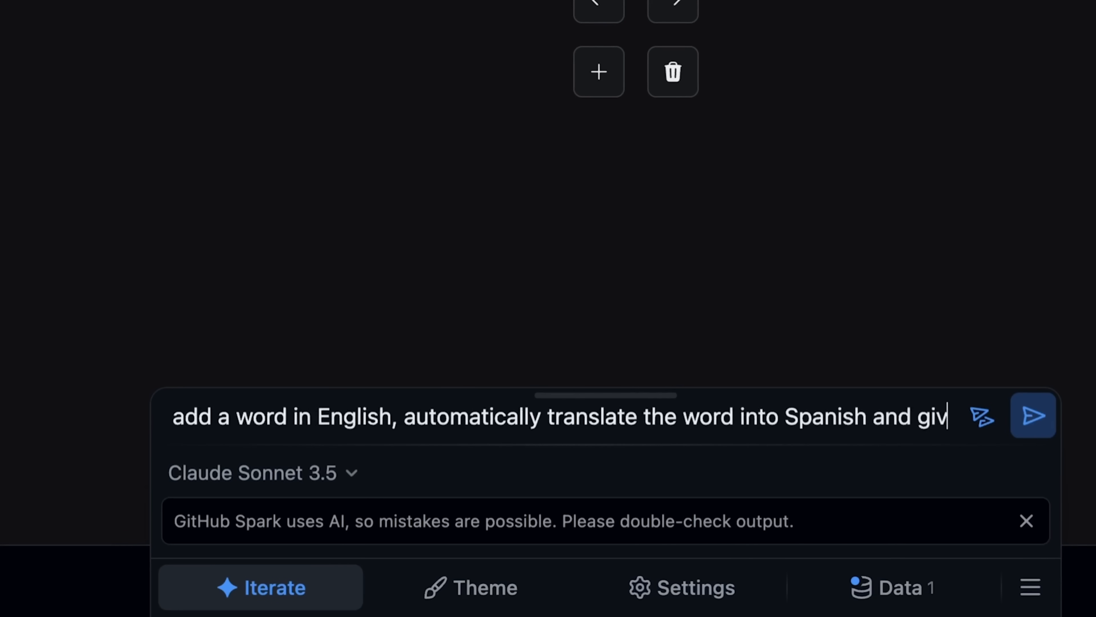
pyautogui.click(1033, 415)
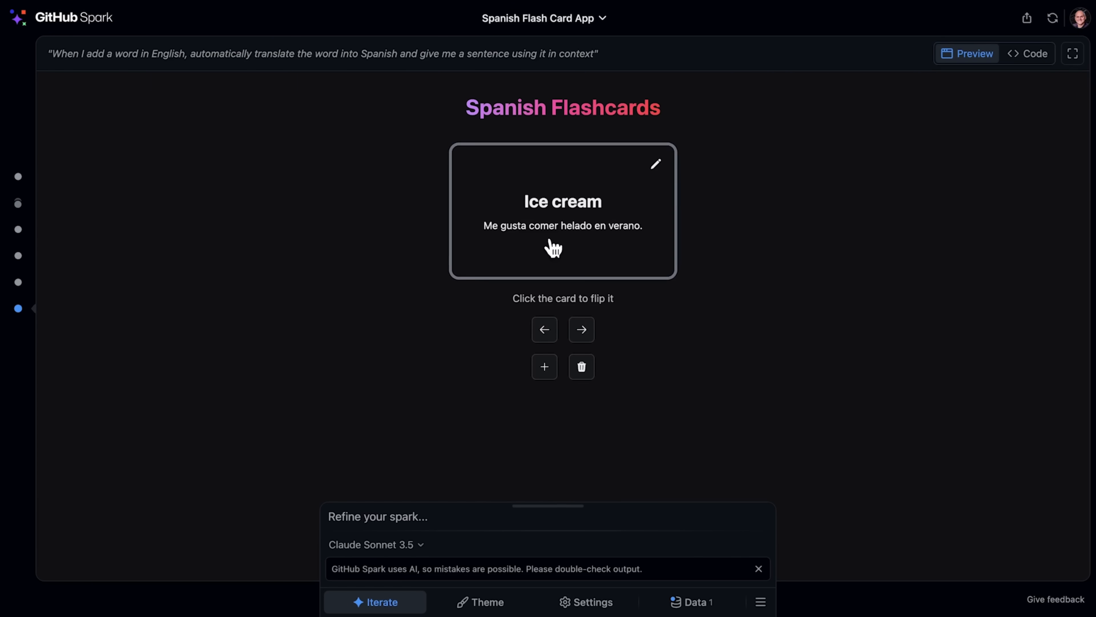
pyautogui.scroll(-3)
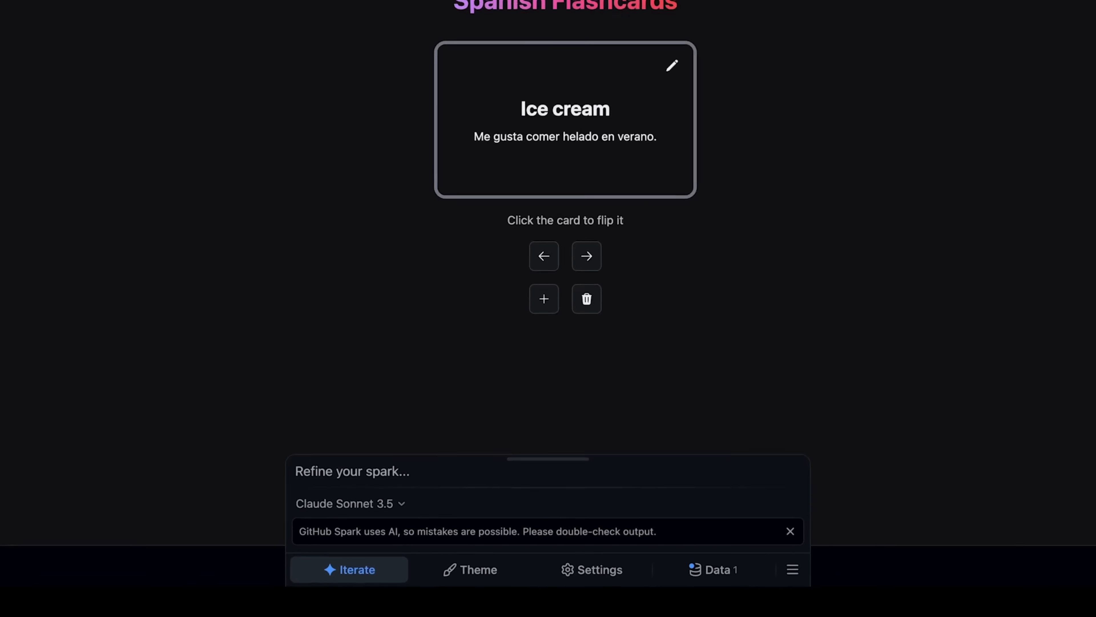
# Step: In Theme, choose Light appearance and set the border radius to Large
pyautogui.click(470, 569)
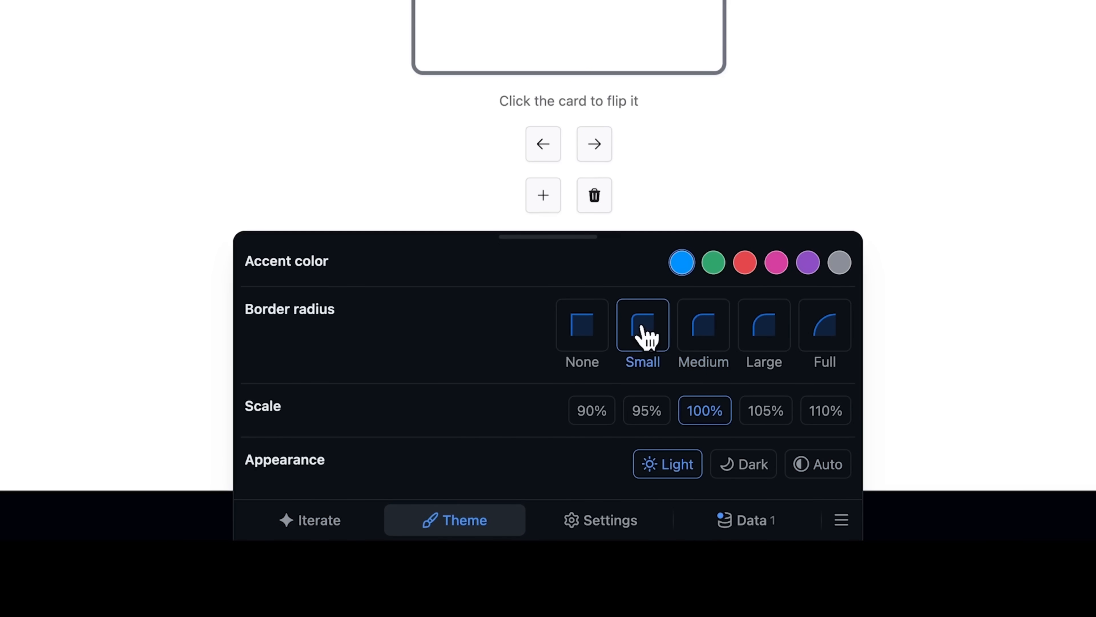
pyautogui.click(704, 461)
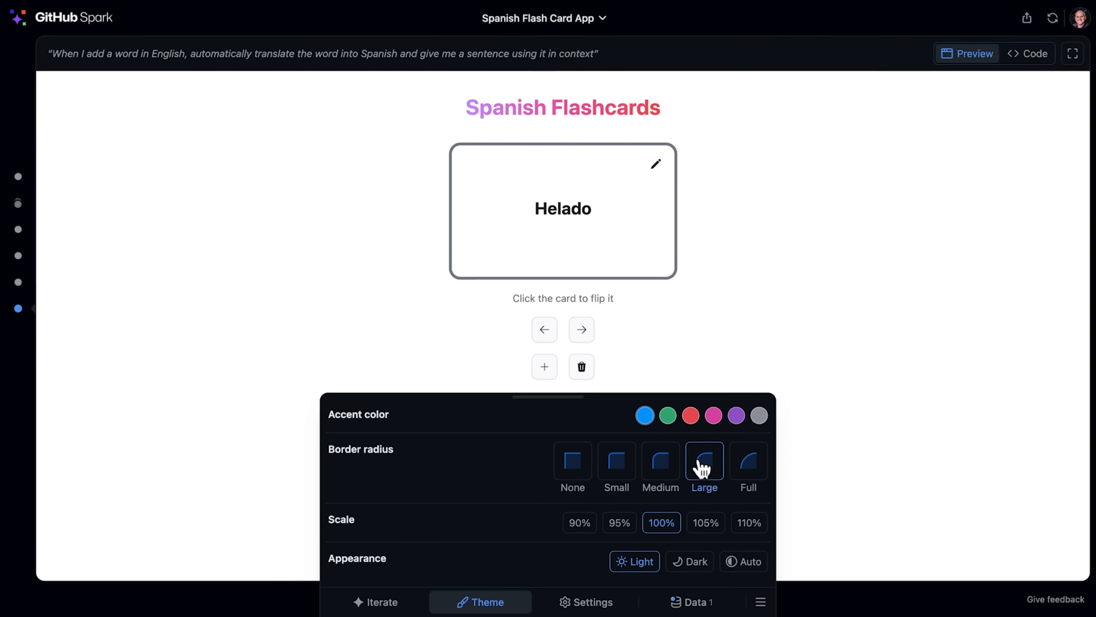
pyautogui.click(1027, 19)
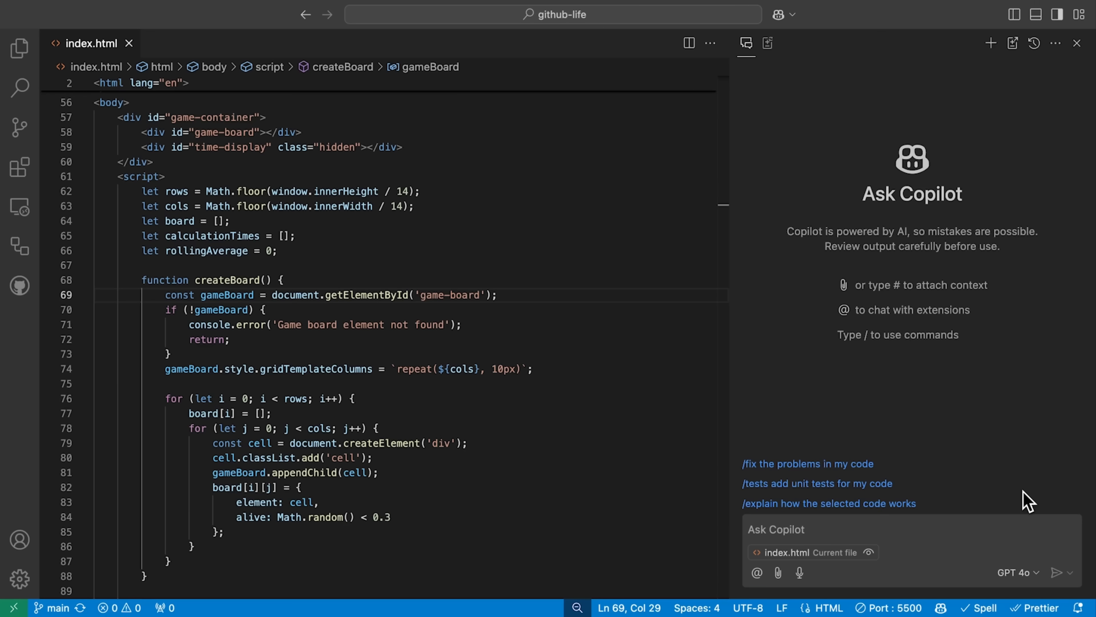
# Step: In Copilot Edits with o1-preview, ask to make the page more efficient to load and render
pyautogui.click(1015, 572)
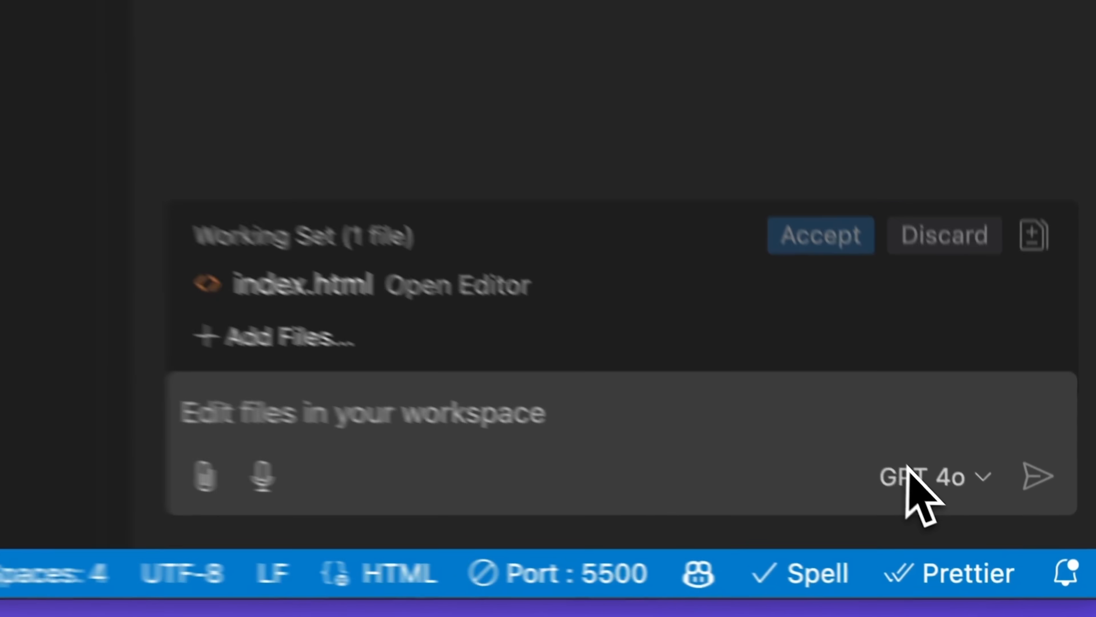
pyautogui.click(923, 477)
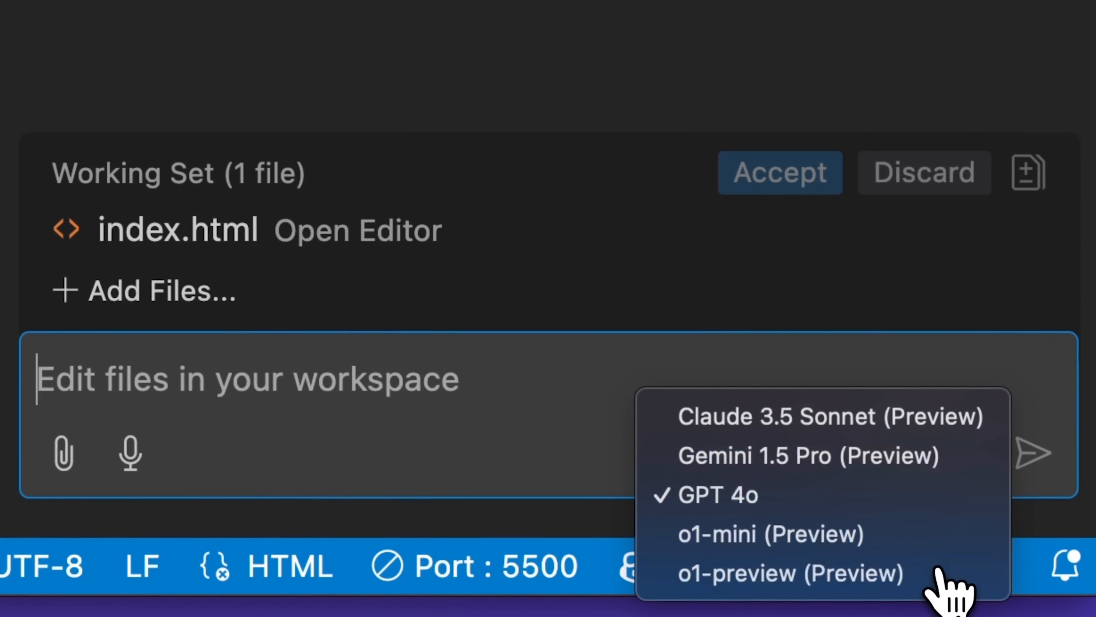
pyautogui.click(790, 573)
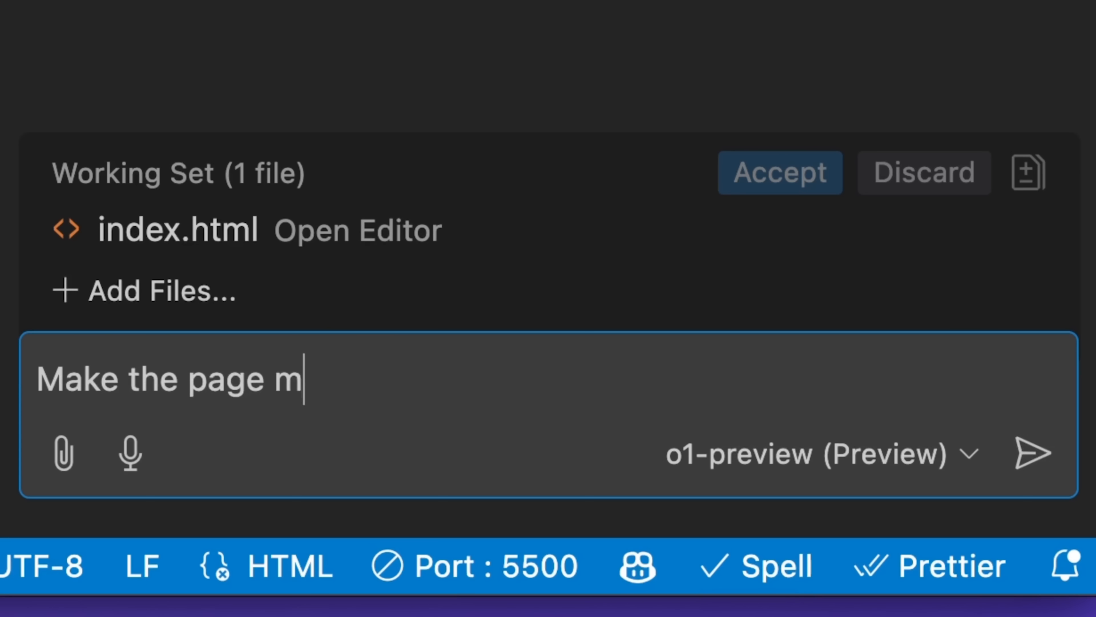
pyautogui.write('ore efficient to load and render new')
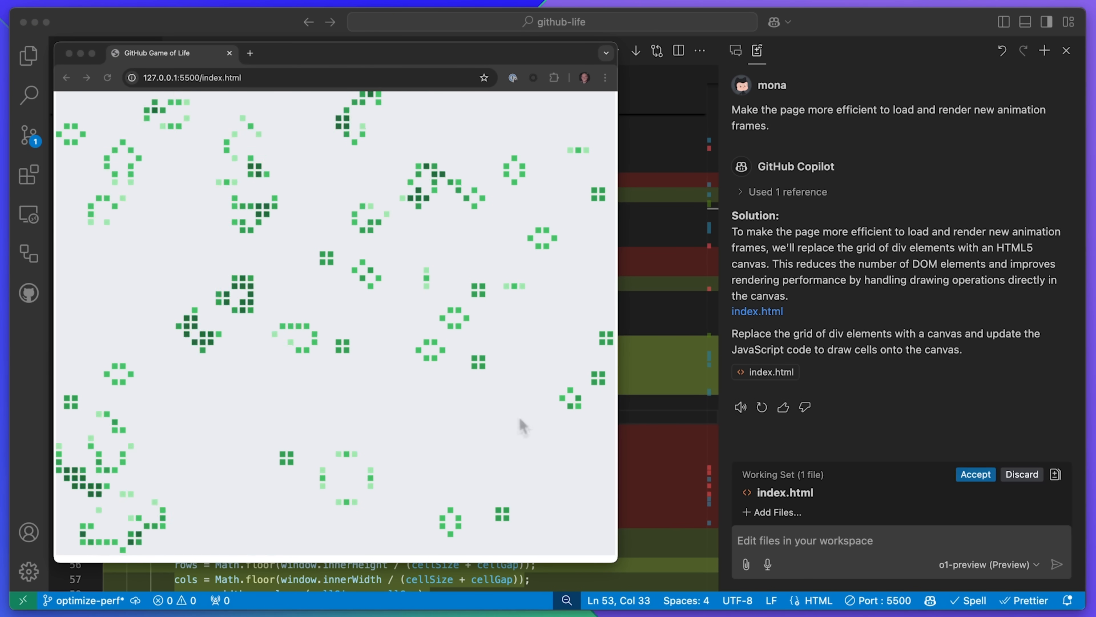
# Step: Accept the canvas changes, then ask Claude 3.5 Sonnet to refactor code to separate files
pyautogui.click(974, 474)
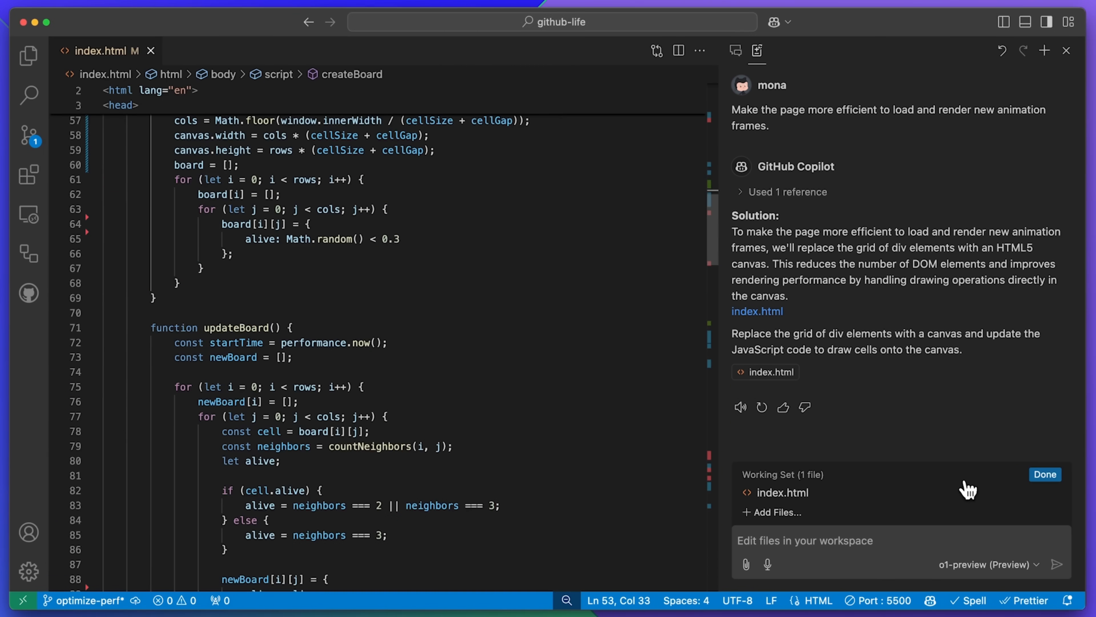
pyautogui.click(1044, 473)
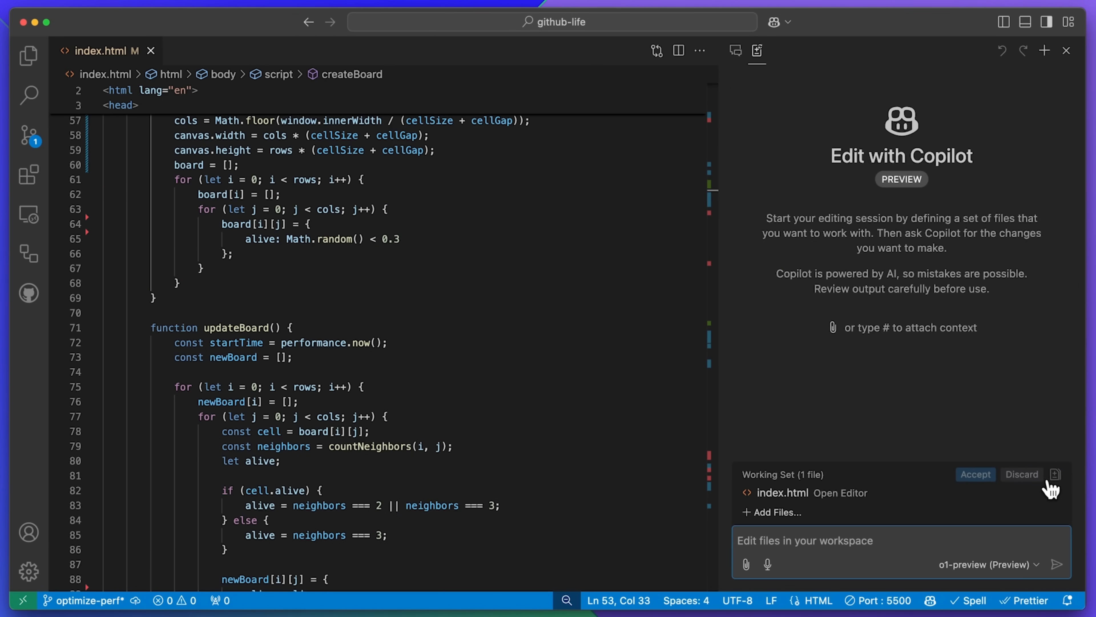
pyautogui.write('Refactor code to s')
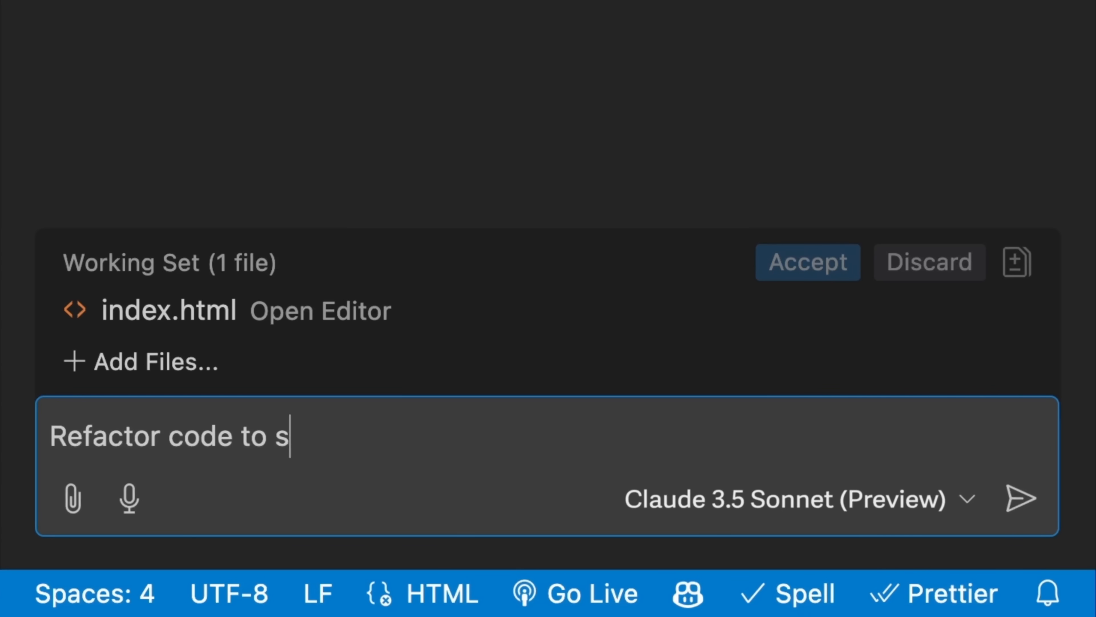
pyautogui.click(1022, 498)
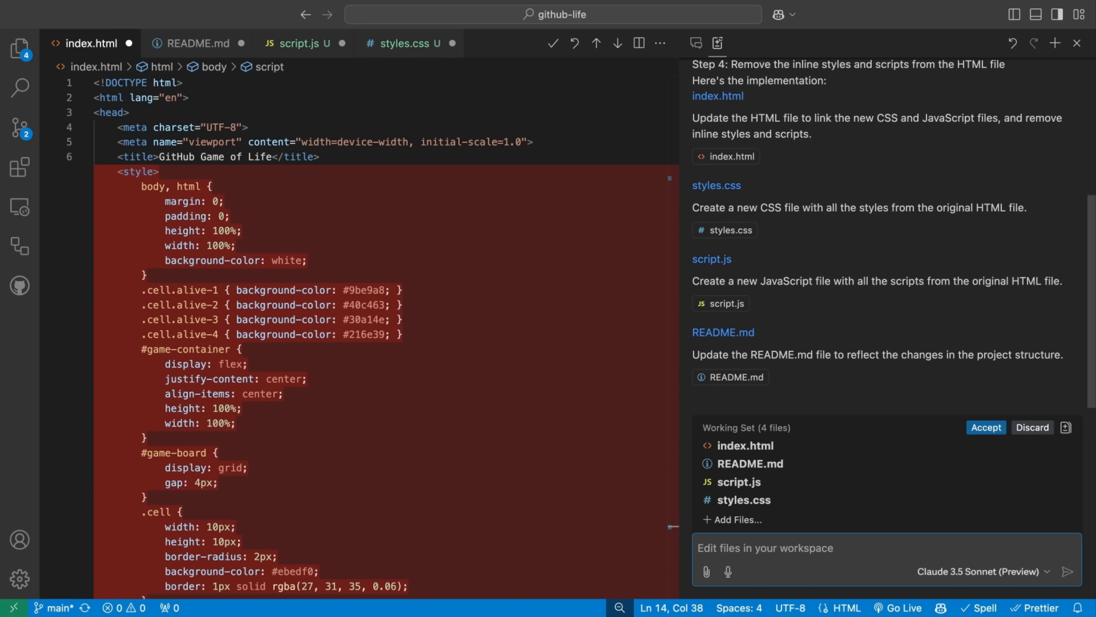
# Step: Review the suggested edits to index.html, styles.css, script.js and README, and accept all four
pyautogui.scroll(-3)
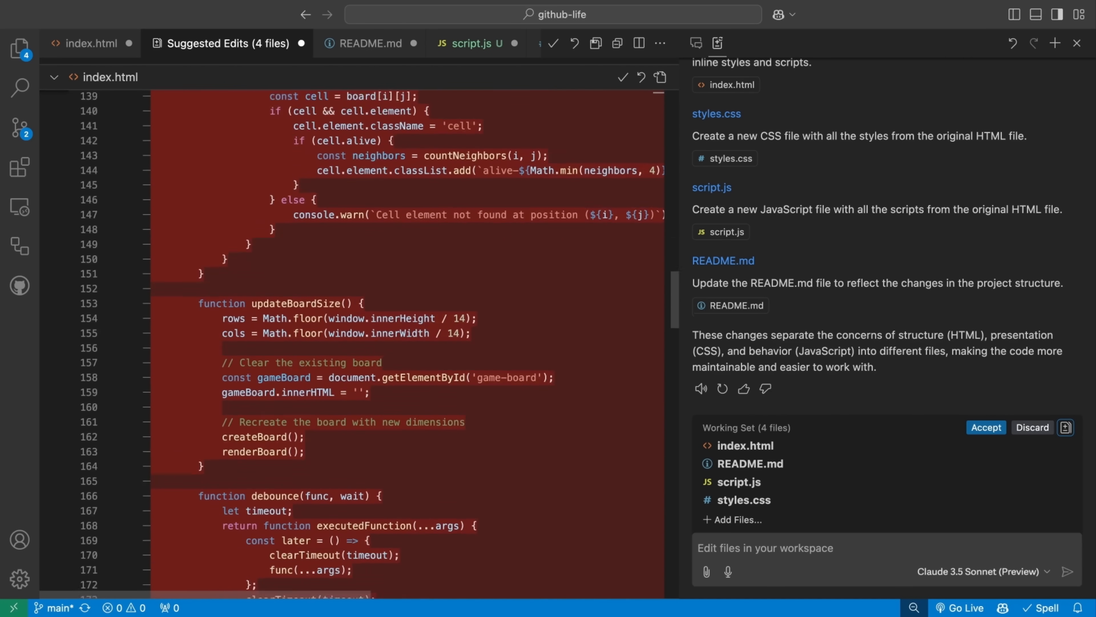
pyautogui.scroll(-3)
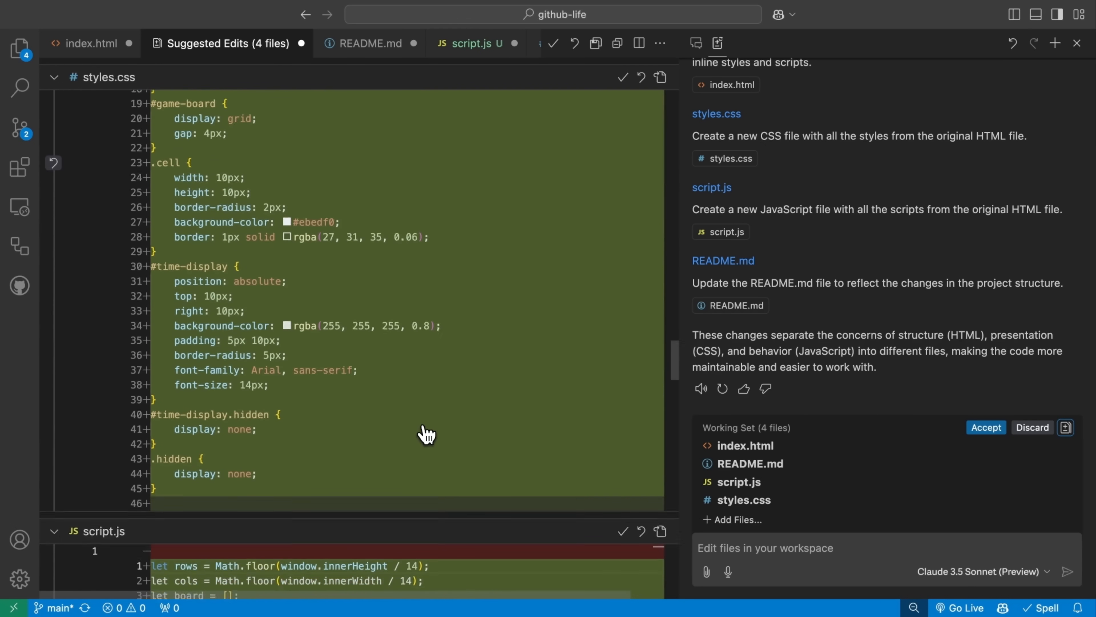
pyautogui.scroll(-3)
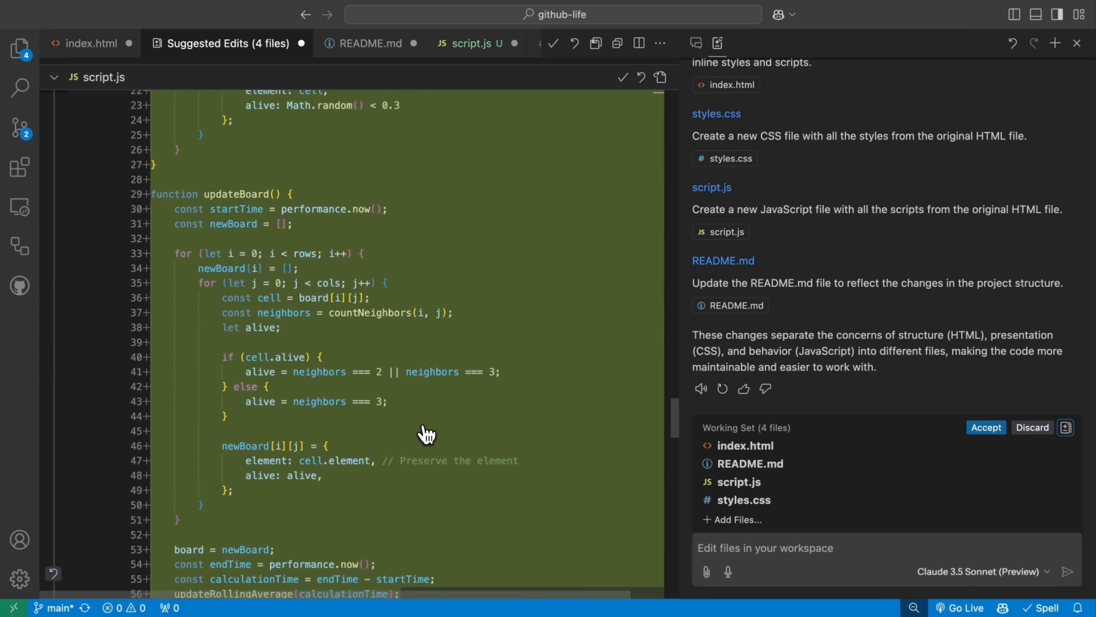
pyautogui.scroll(-3)
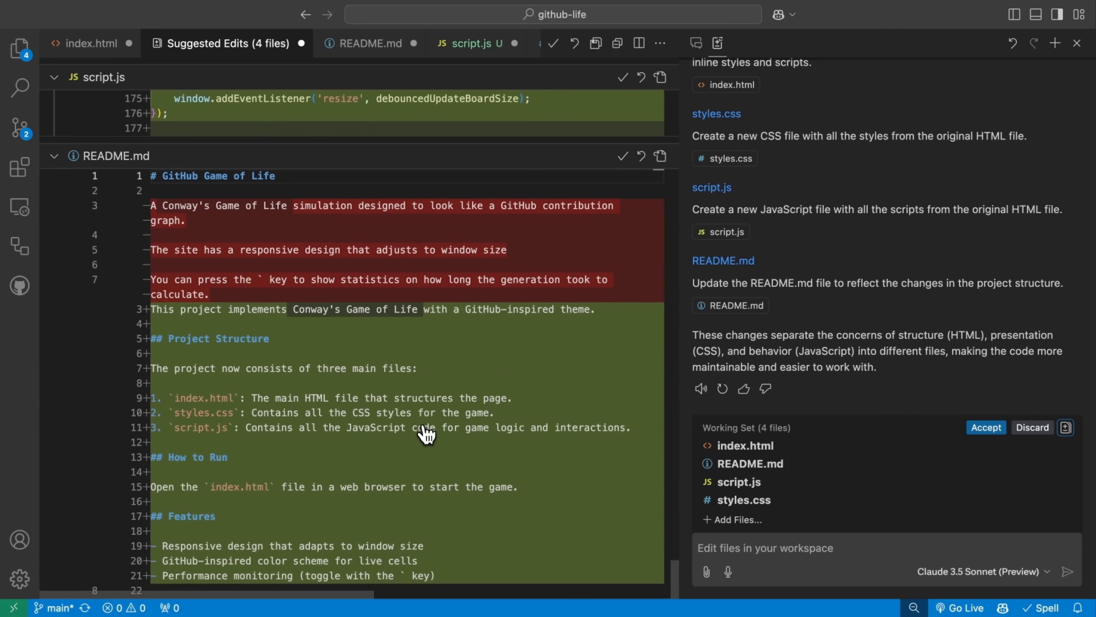
pyautogui.click(986, 427)
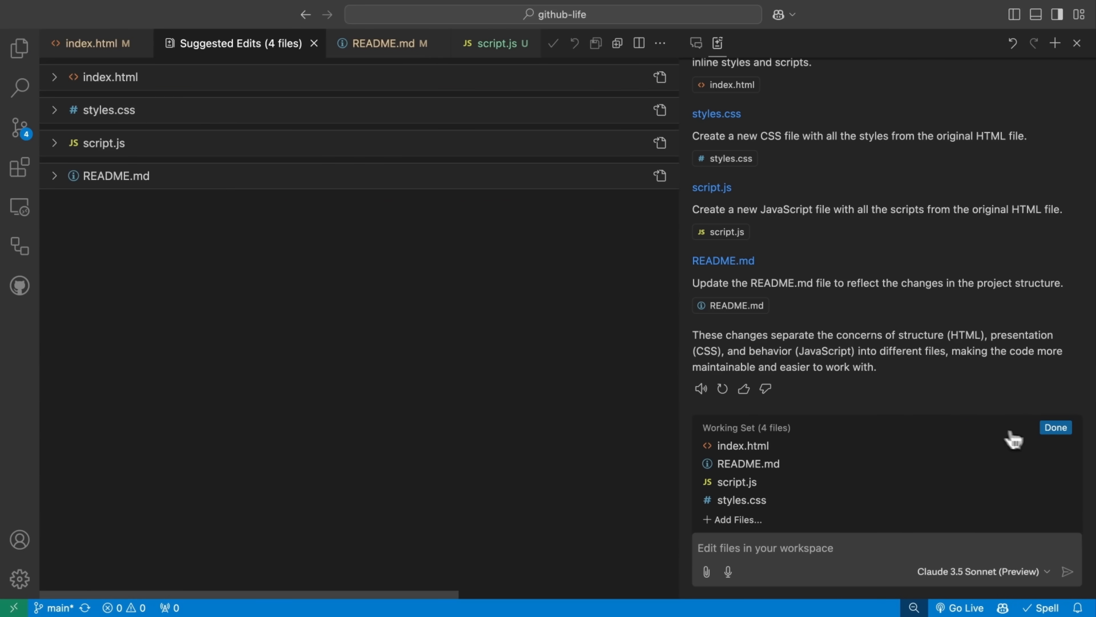
# Step: Start a new session with Gemini 1.5 Pro and review its edits pausing animation when the page is hidden
pyautogui.click(1056, 427)
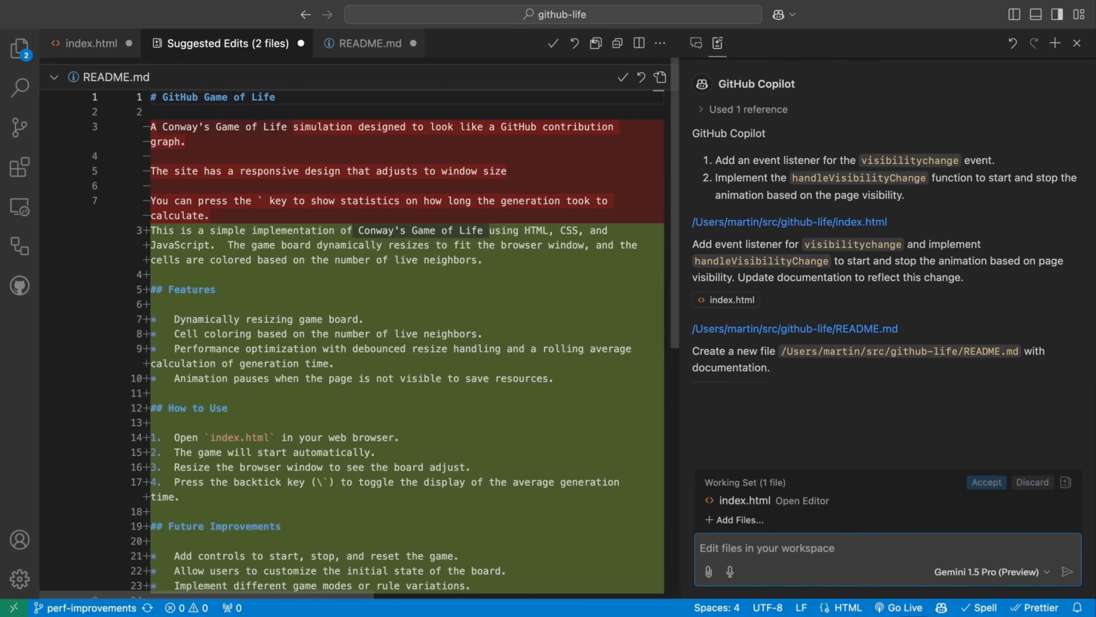
pyautogui.scroll(-3)
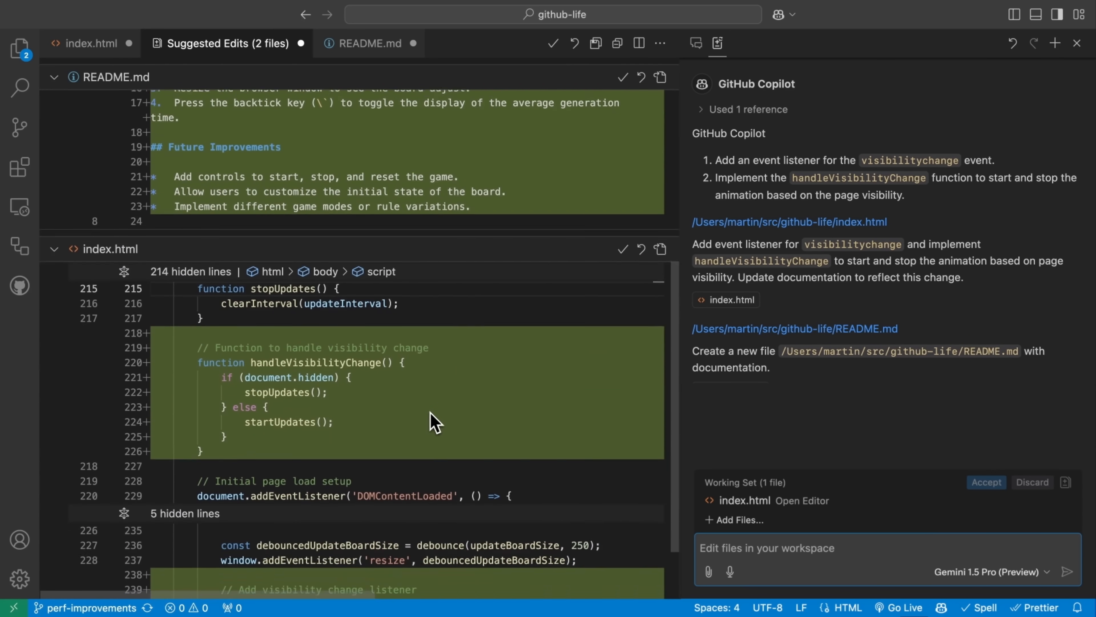
pyautogui.scroll(-3)
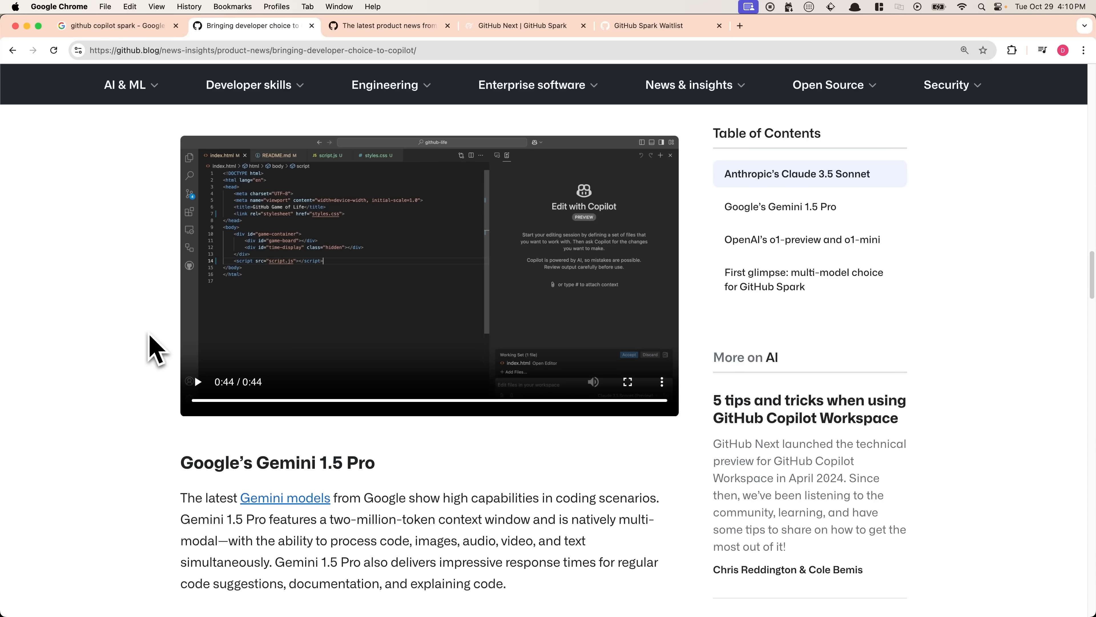
pyautogui.moveTo(161, 440)
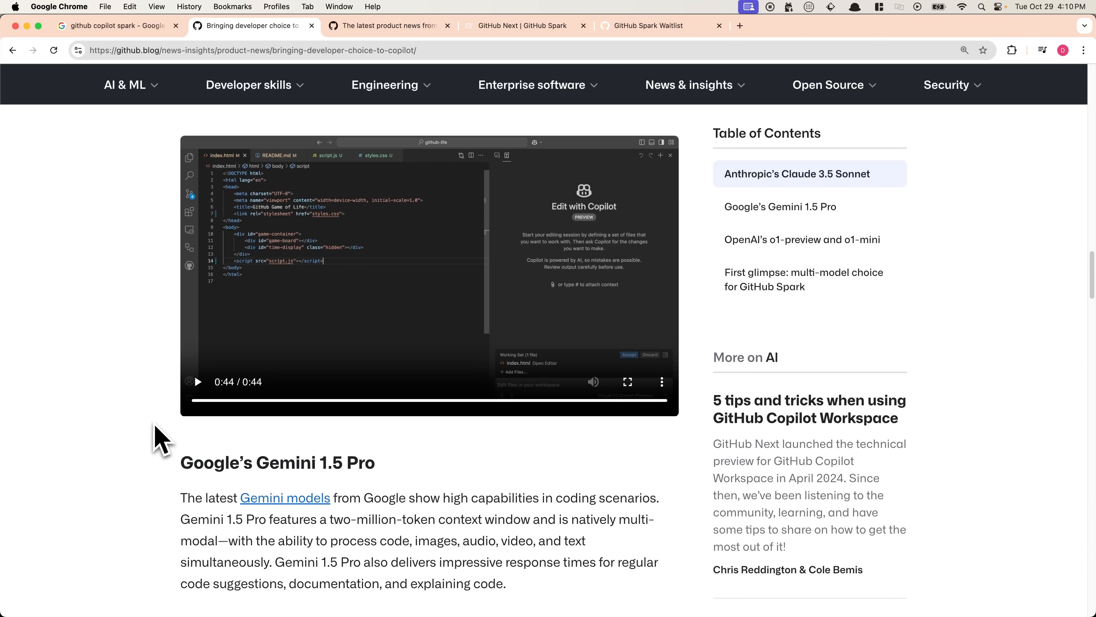
# Step: Scroll the blog post to the Gemini 1.5 Pro section and play its demo video to the end
pyautogui.scroll(-3)
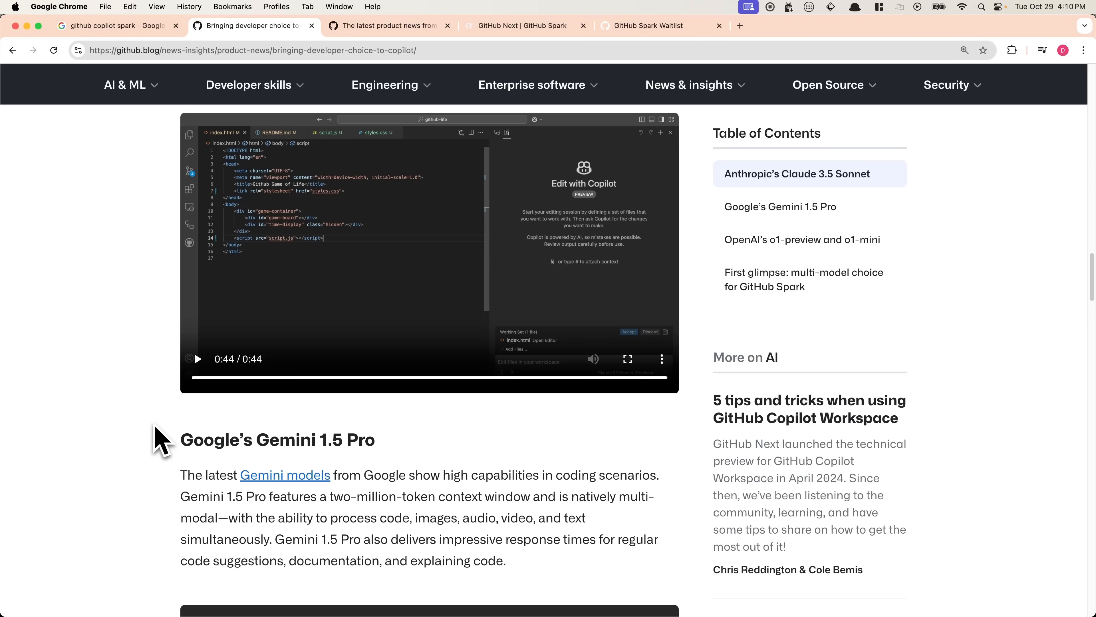
pyautogui.scroll(-3)
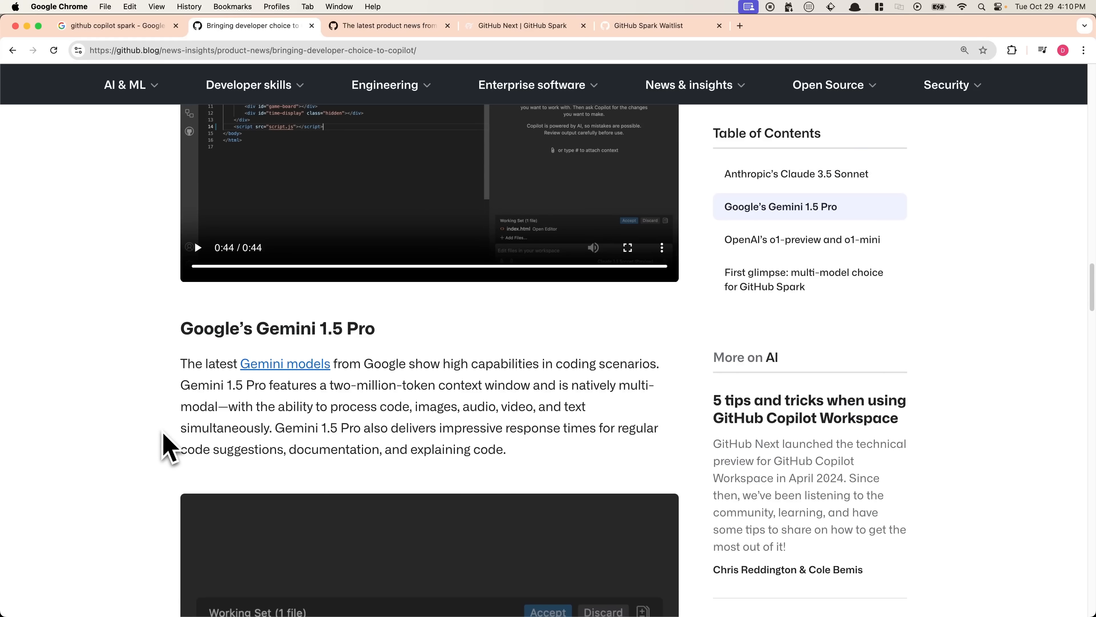
pyautogui.scroll(-3)
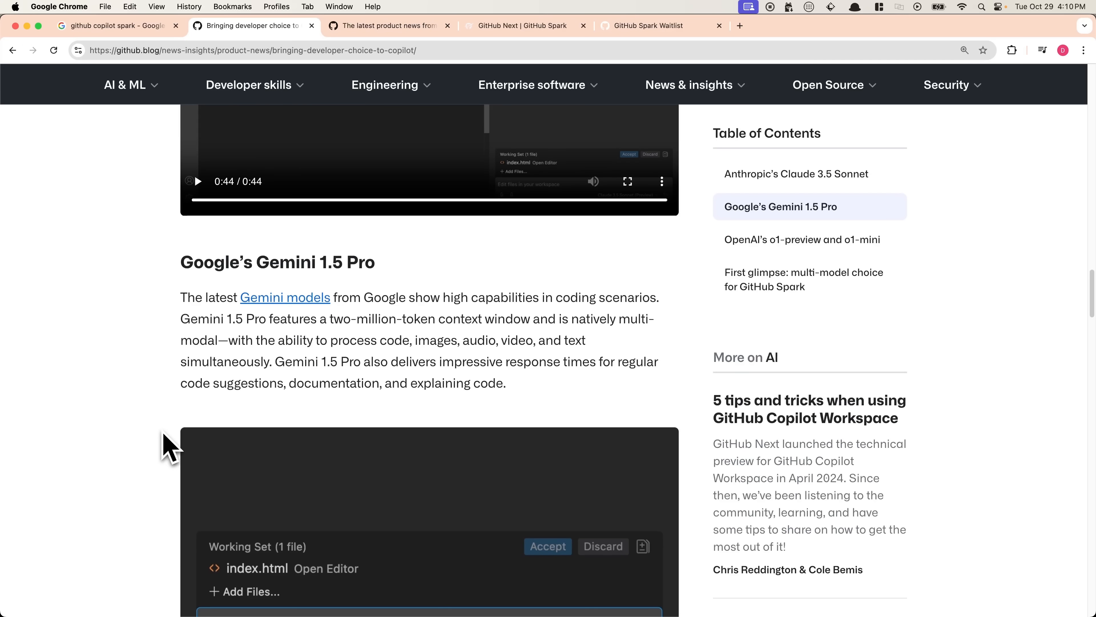
pyautogui.scroll(-3)
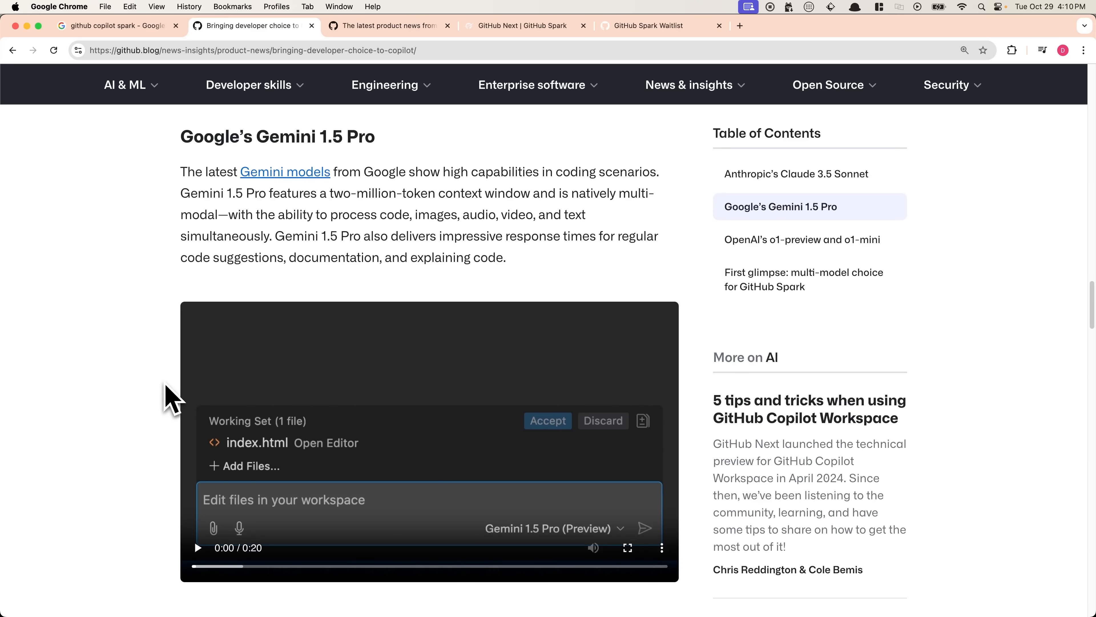
pyautogui.scroll(-3)
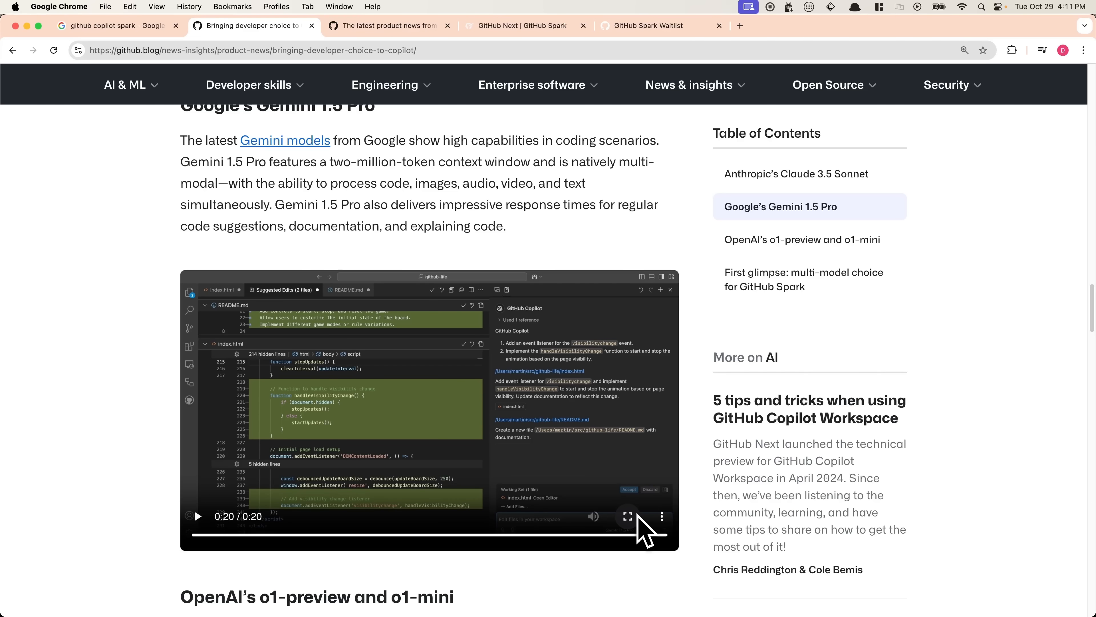
# Step: Watch the o1-preview demo of 'Make the page more efficient', then scroll on to the GitHub Spark section
pyautogui.scroll(-3)
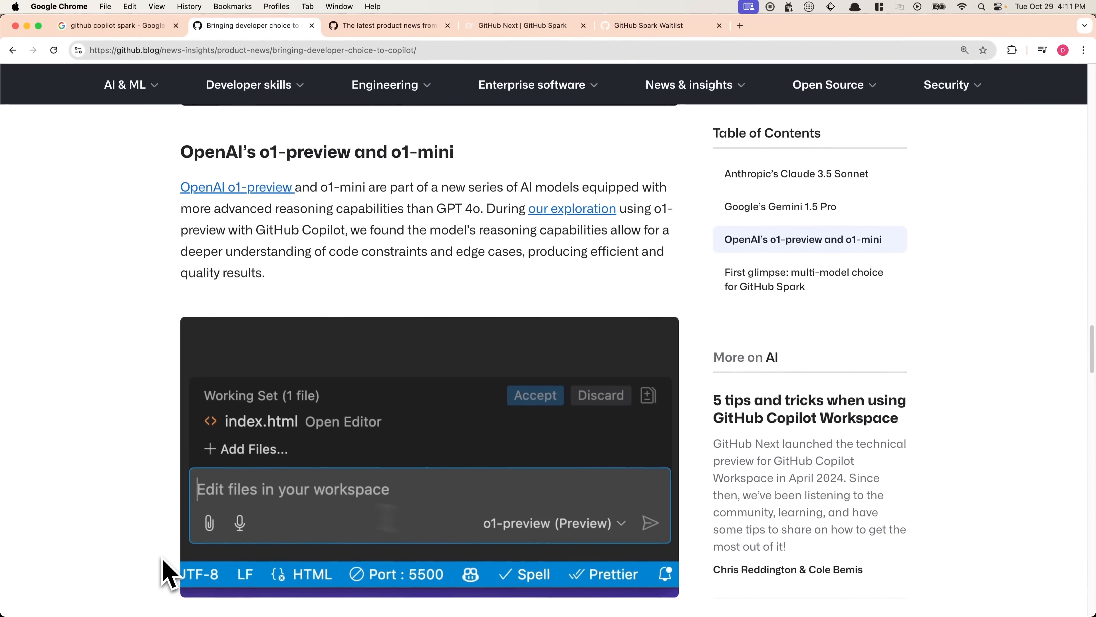
pyautogui.write('Make the page more eff')
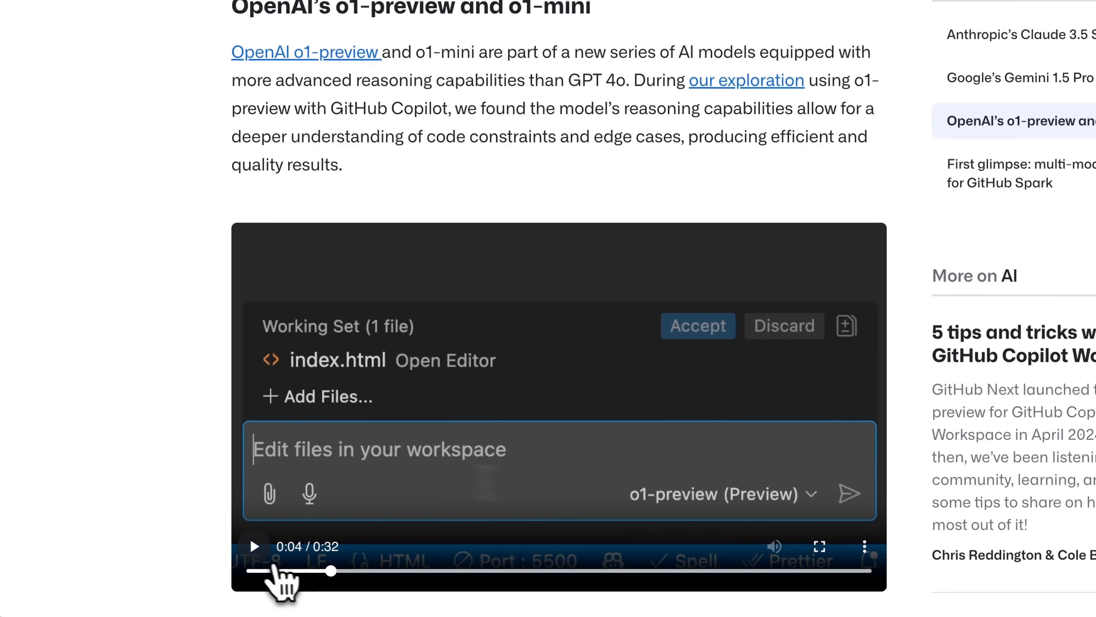
pyautogui.write('Make the page more ef')
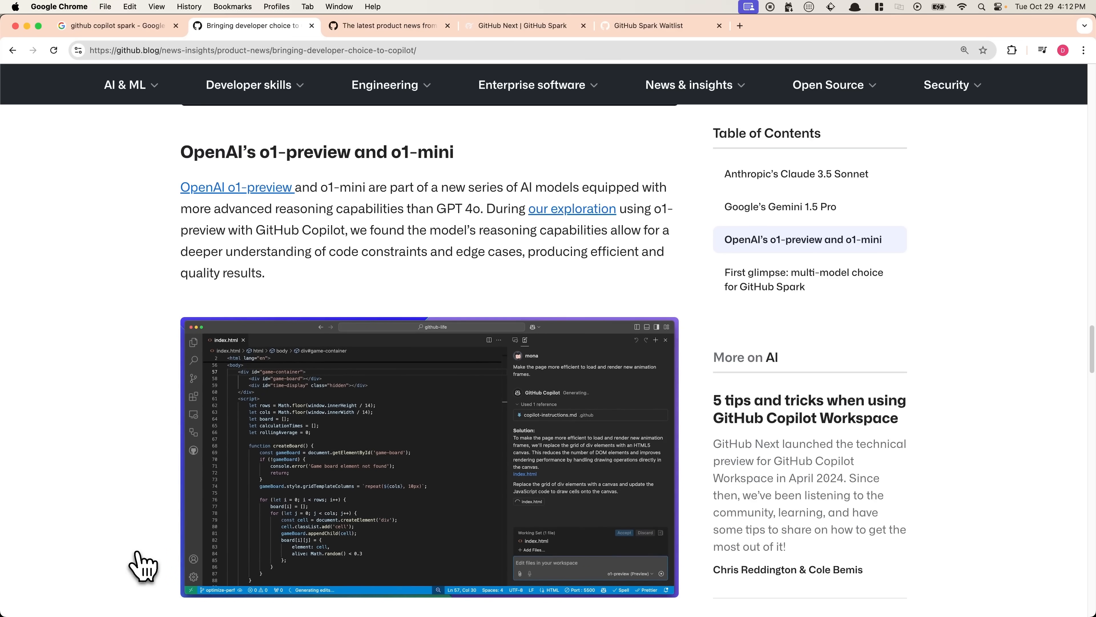
pyautogui.scroll(-3)
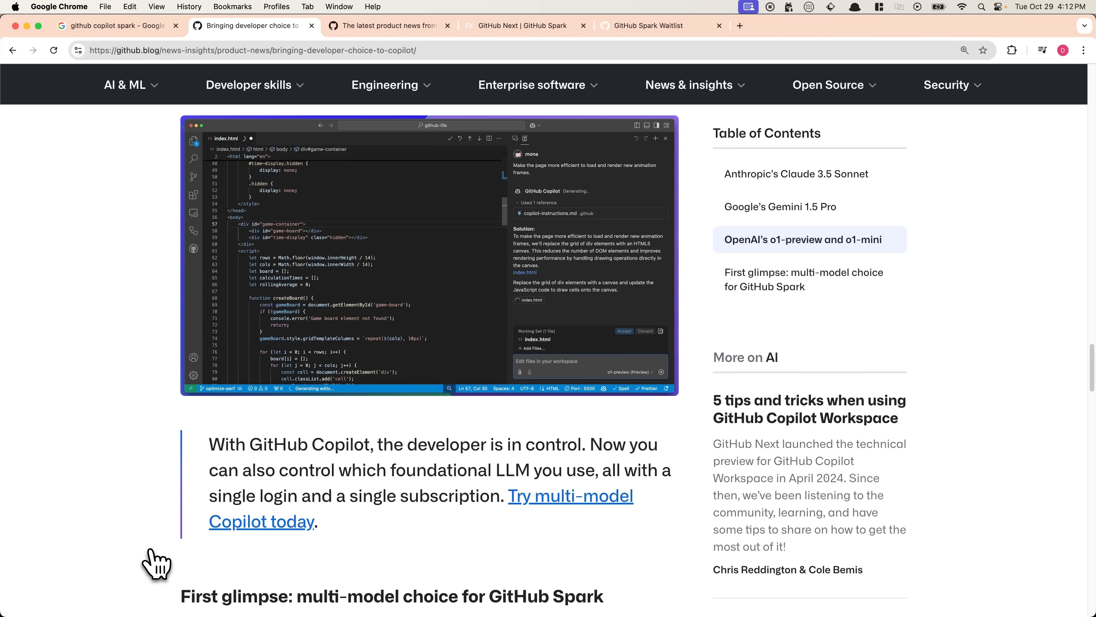
pyautogui.scroll(-3)
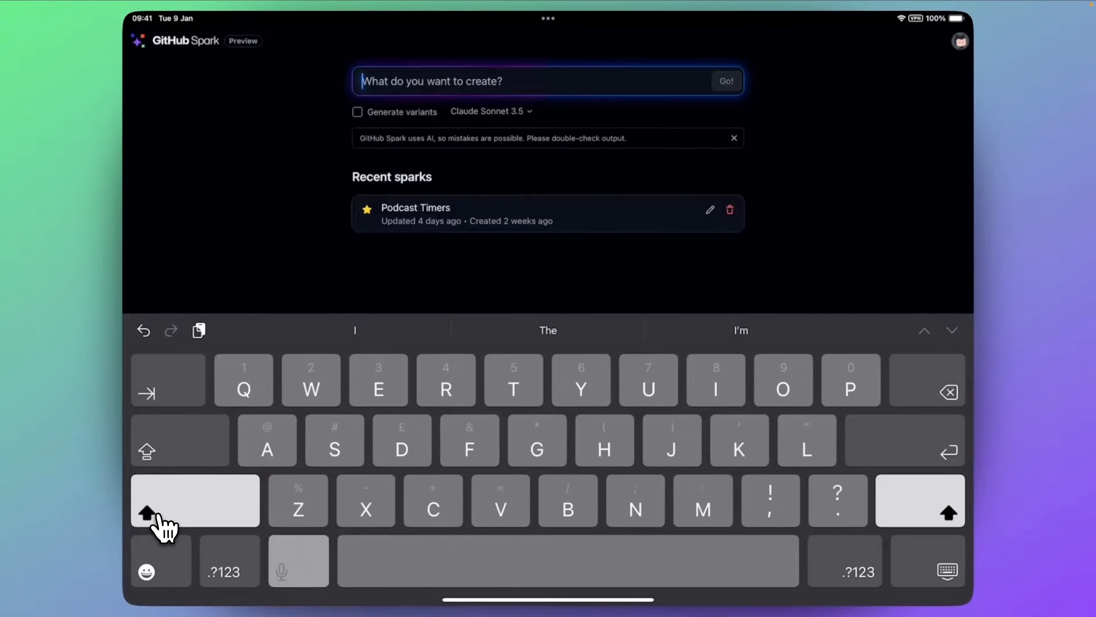
# Step: Generate 'An app for me to log all the cities' travelled and start a 'Great' review entry
pyautogui.write('An app for me to log all the cities')
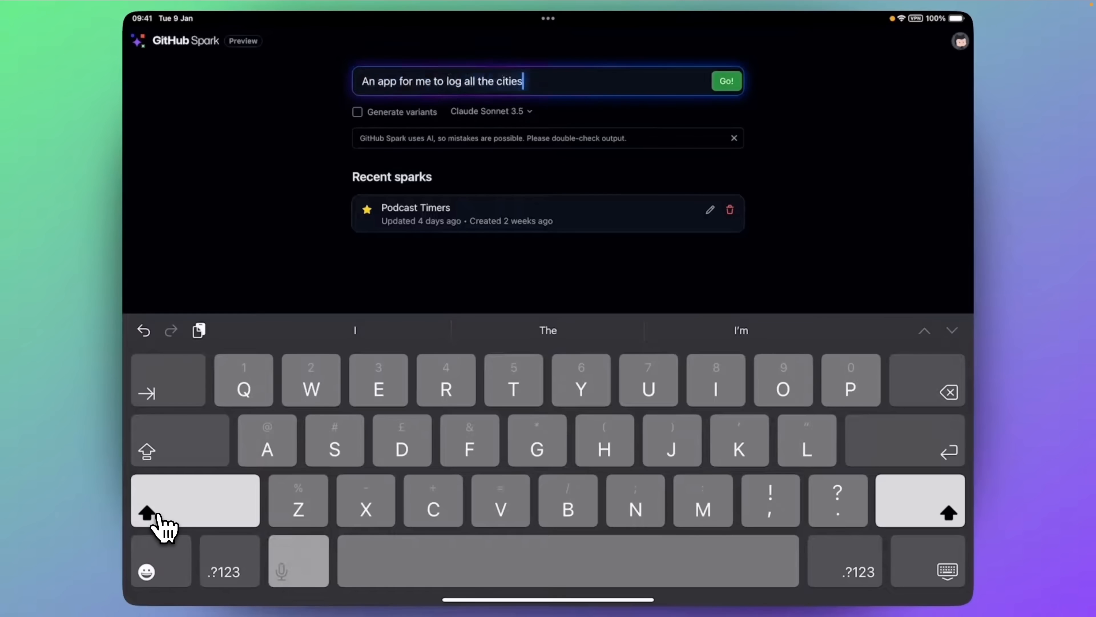
pyautogui.click(726, 81)
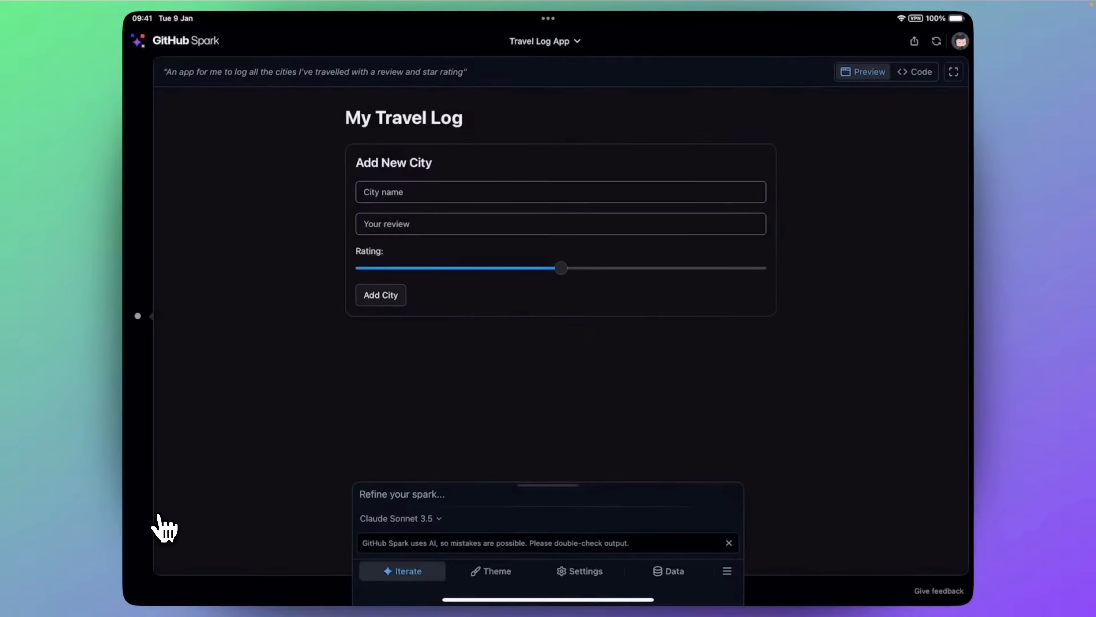
pyautogui.write('Great')
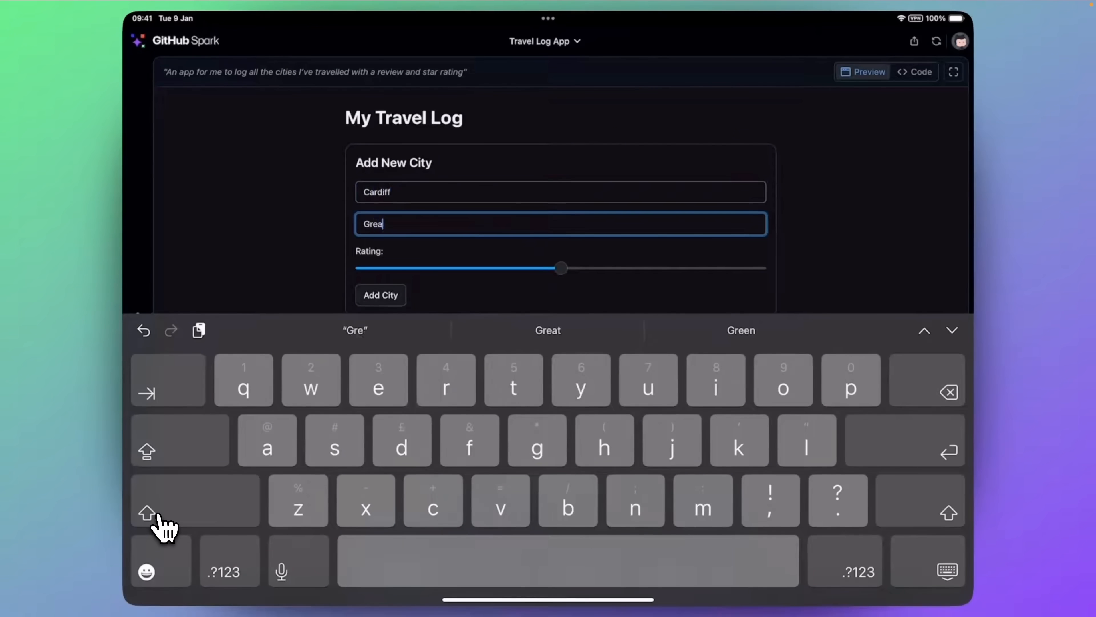
# Step: Add Cardiff with its review, then request edit, delete and map view for entries
pyautogui.click(380, 295)
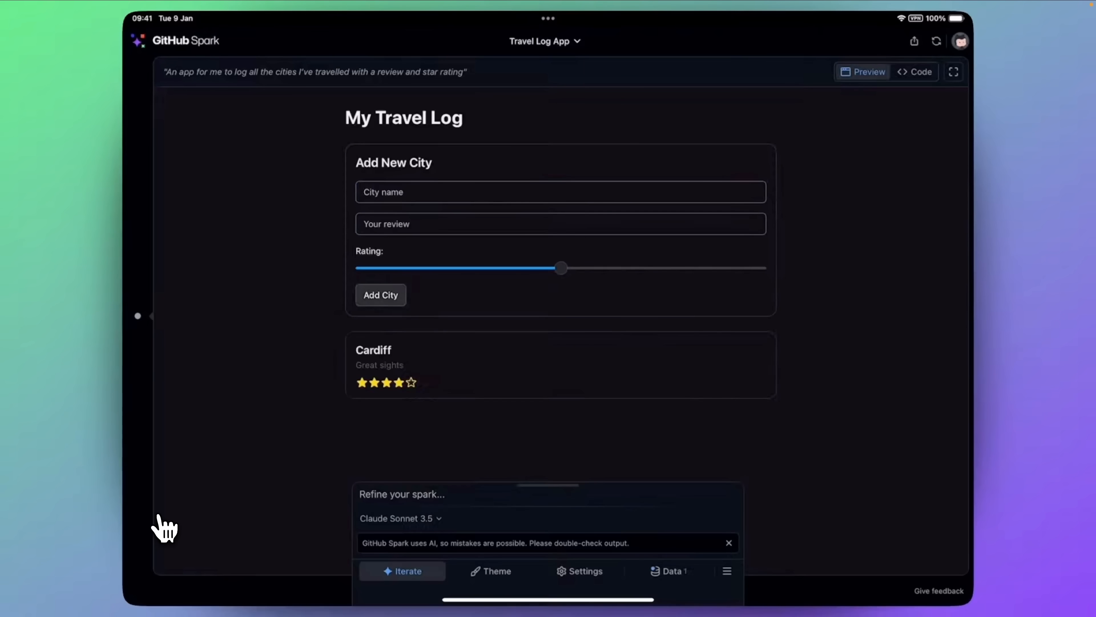
pyautogui.click(491, 570)
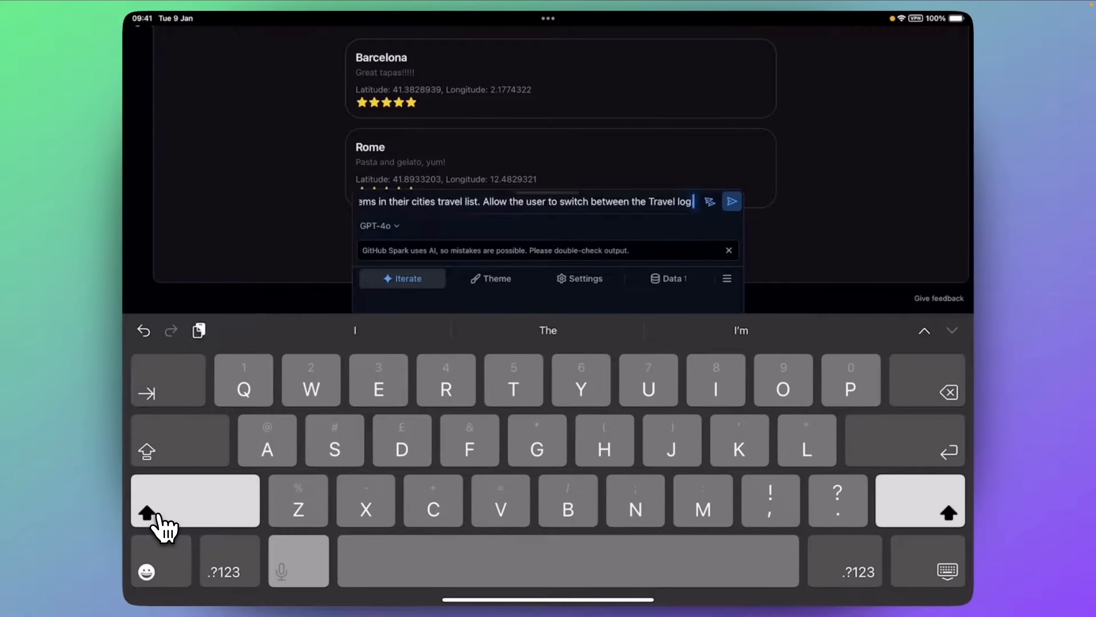
pyautogui.click(732, 201)
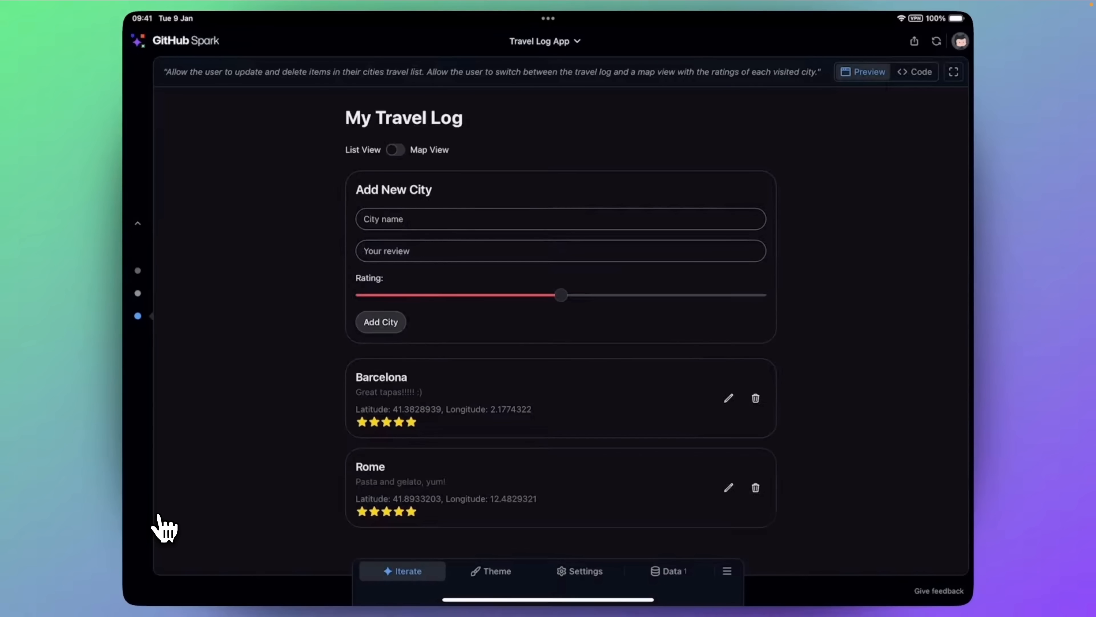
# Step: Toggle Map View, request justified city suggestions, and ask to 'Make the app feel more sunny and fun'
pyautogui.click(395, 150)
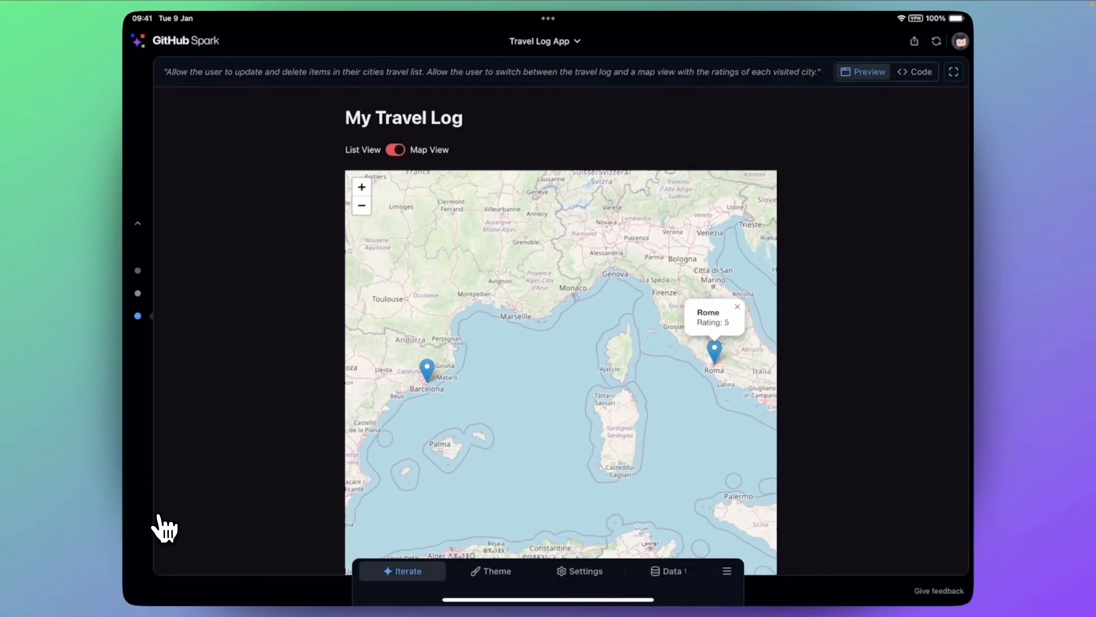
pyautogui.click(395, 149)
pyautogui.write('Add')
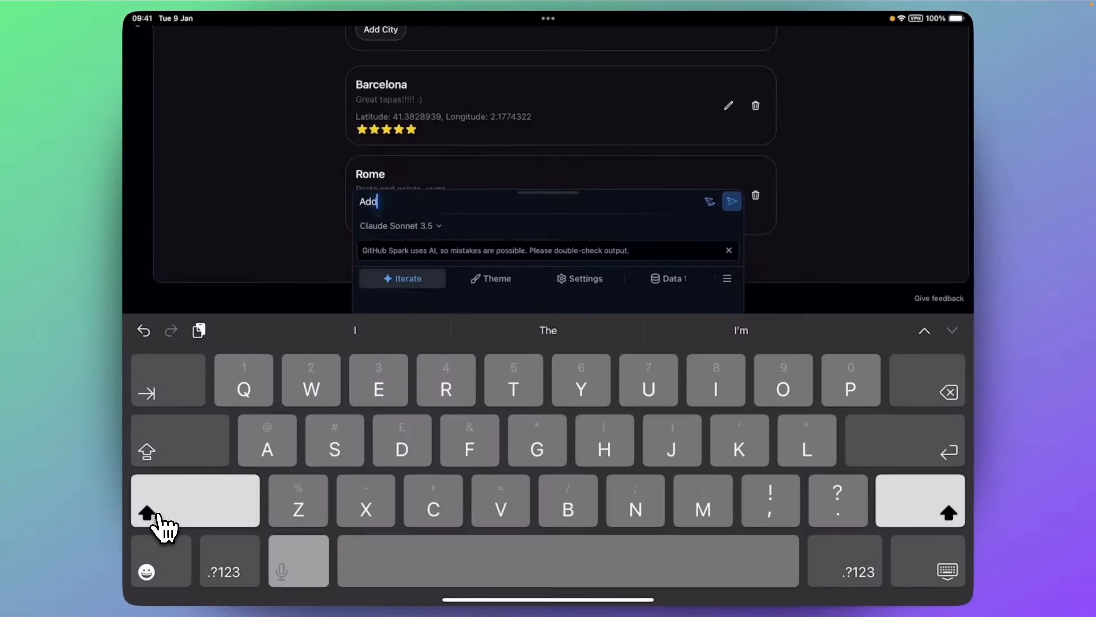
pyautogui.write('f cities travelled. Include a brief justification alongside the recommendation.')
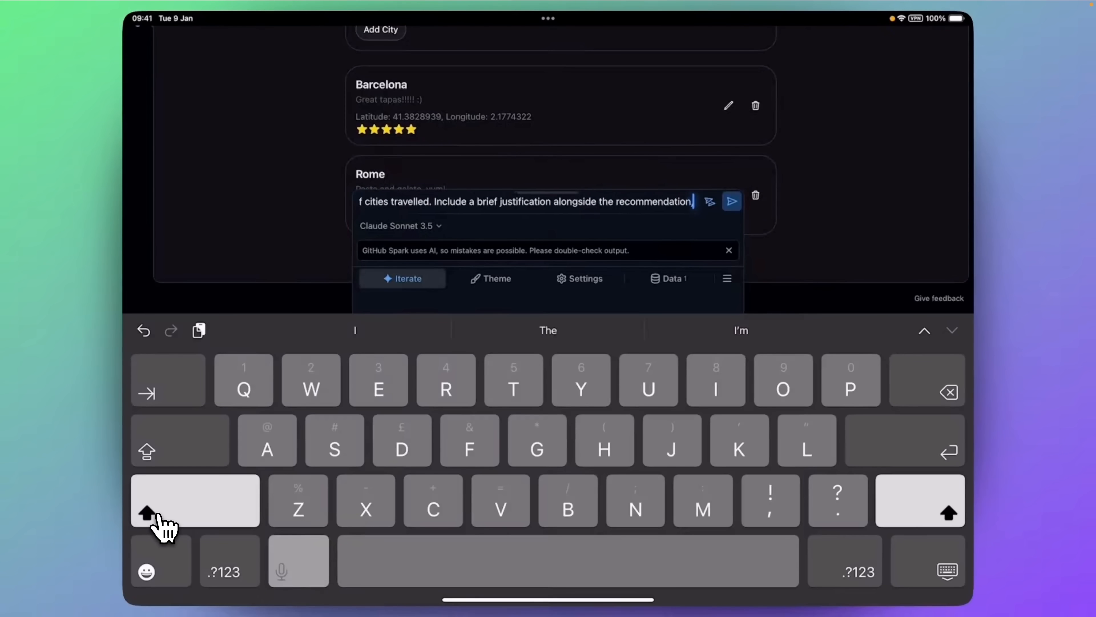
pyautogui.click(732, 201)
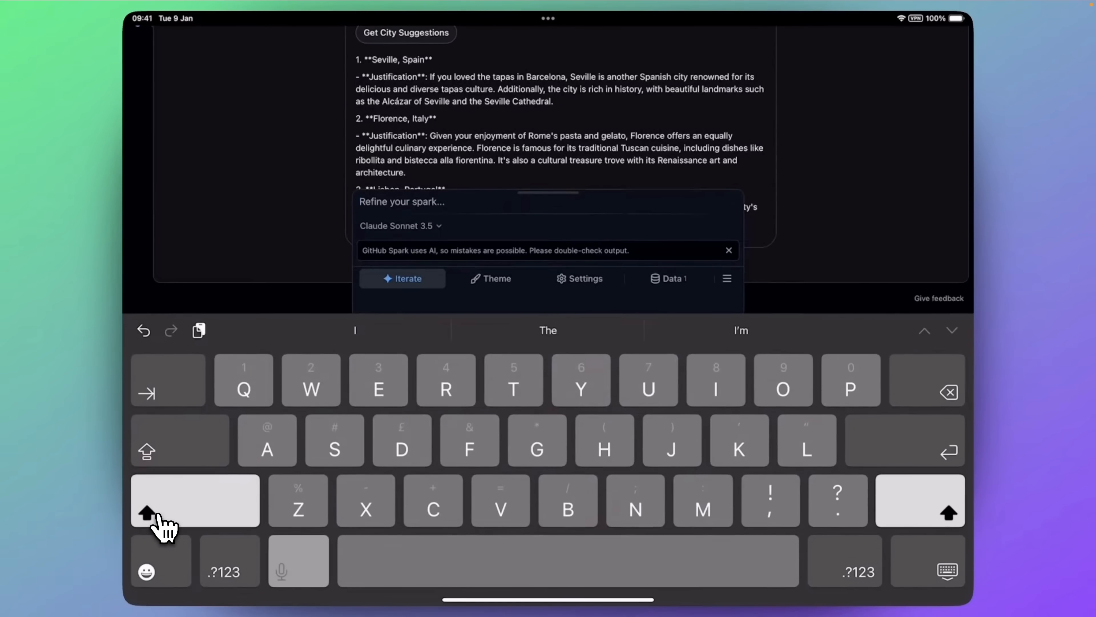
pyautogui.write('Make the app feel more sunny and fun')
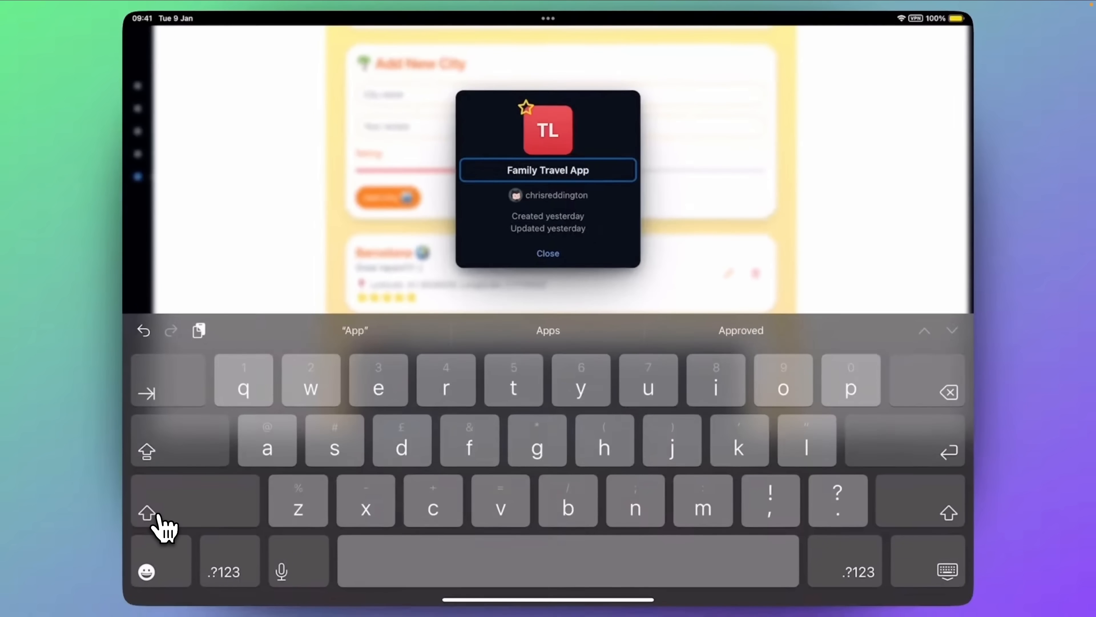
# Step: Keep the Family Travel App name and return to the GitHub Spark home screen
pyautogui.click(548, 253)
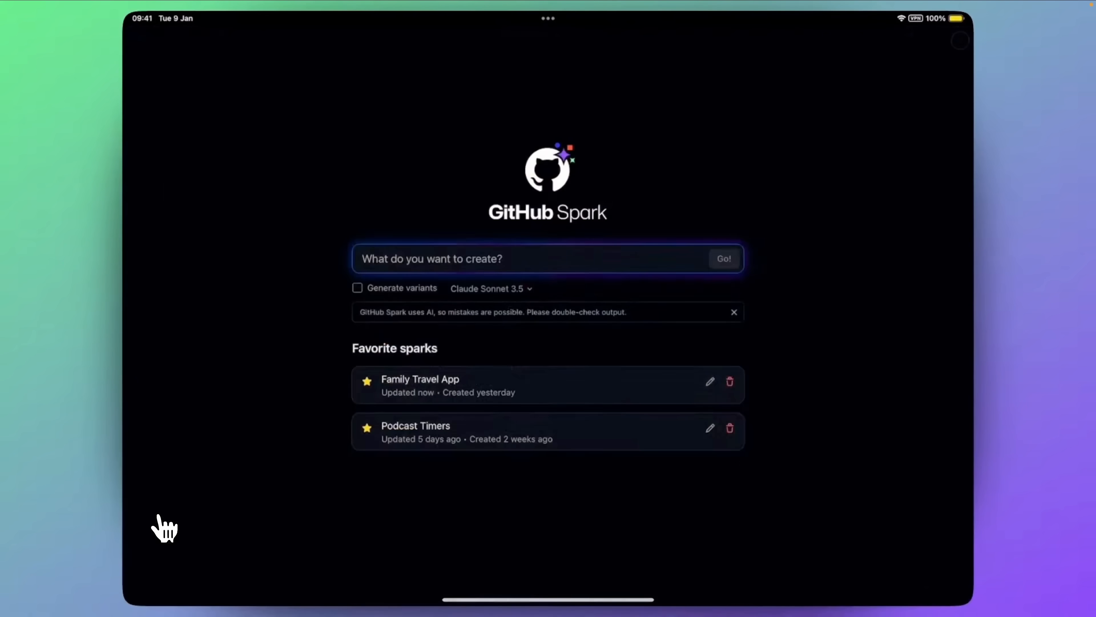
pyautogui.click(420, 384)
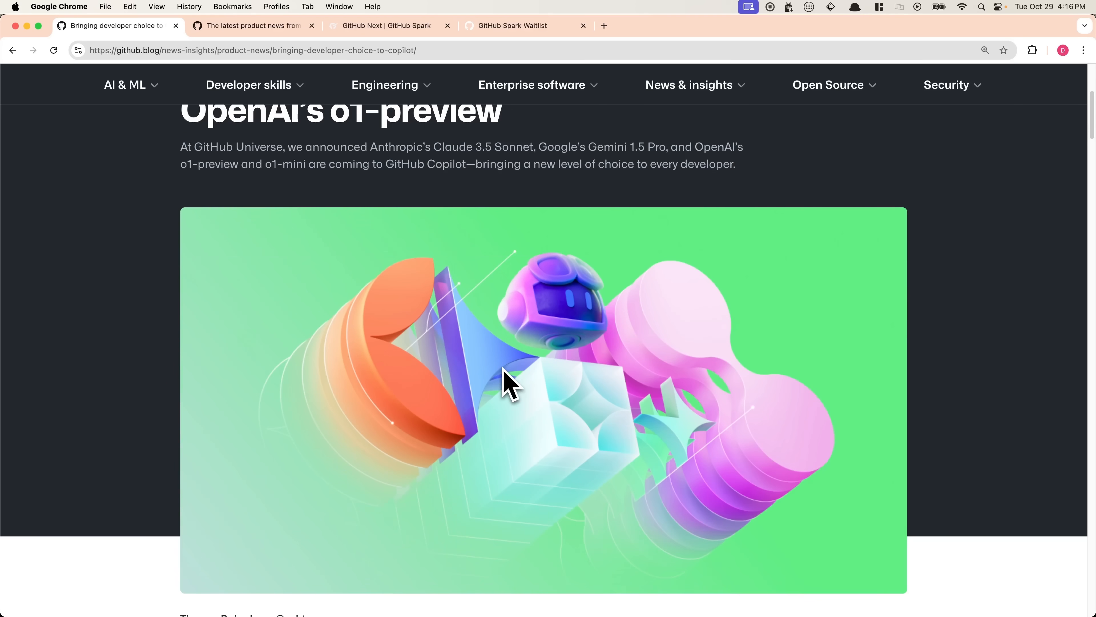
# Step: Scroll the github.blog article past the hero image to the multi-model intro and first Copilot video
pyautogui.scroll(-3)
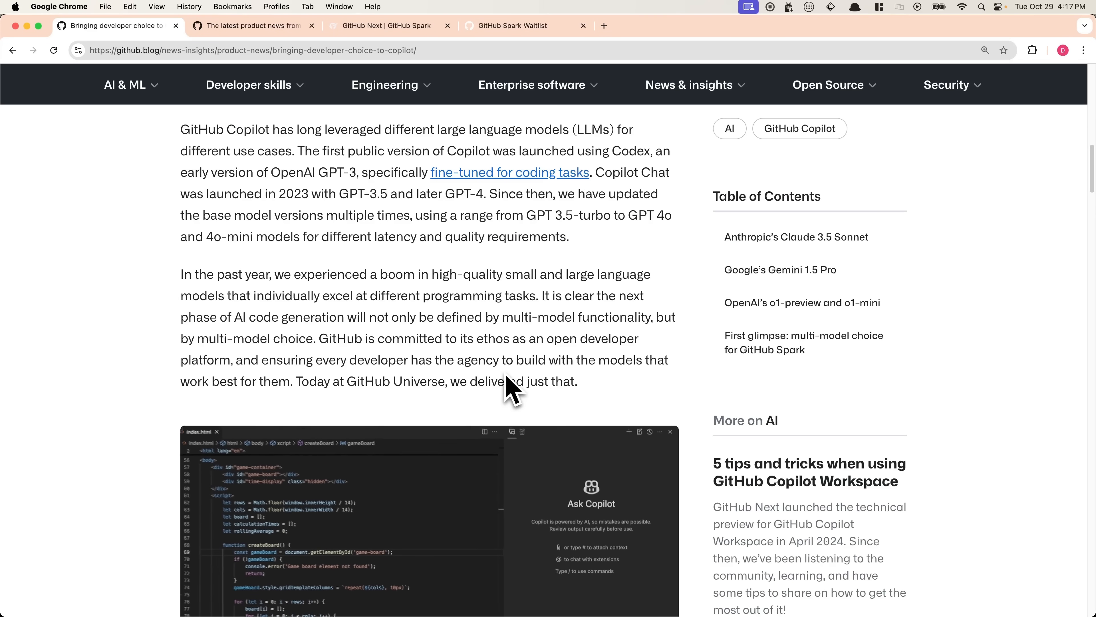
pyautogui.scroll(-3)
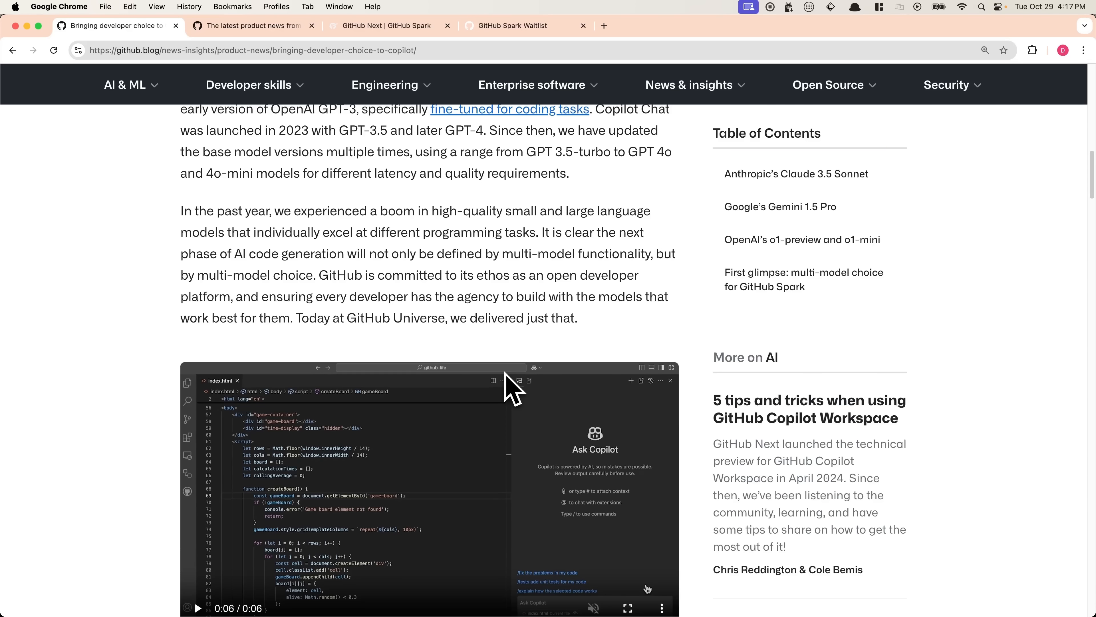